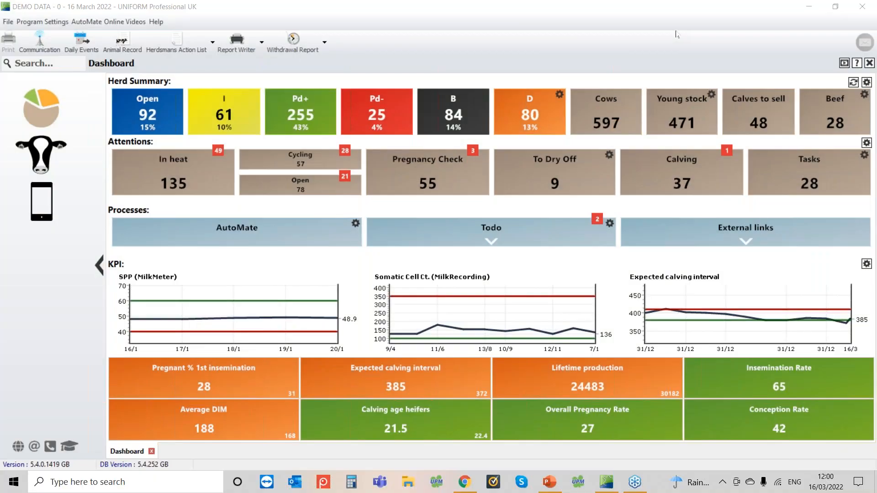
{"action": "mouse_move", "coordinate": [707, 39]}
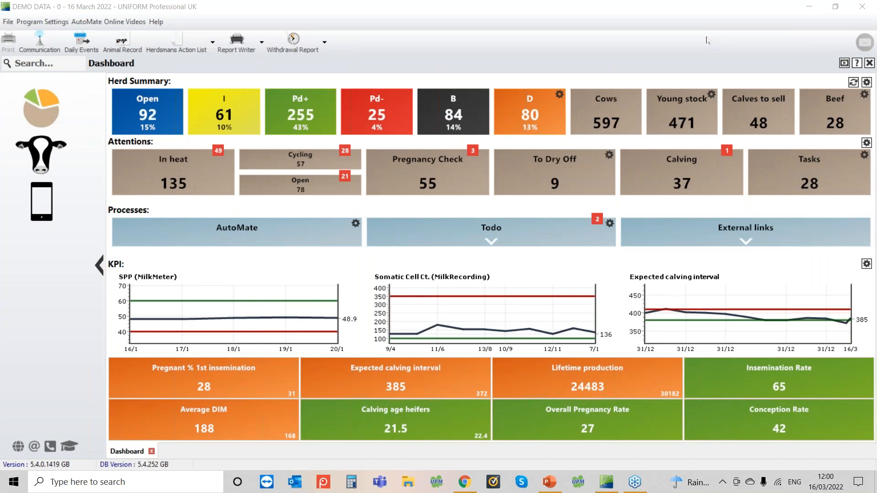
{"action": "mouse_move", "coordinate": [529, 13]}
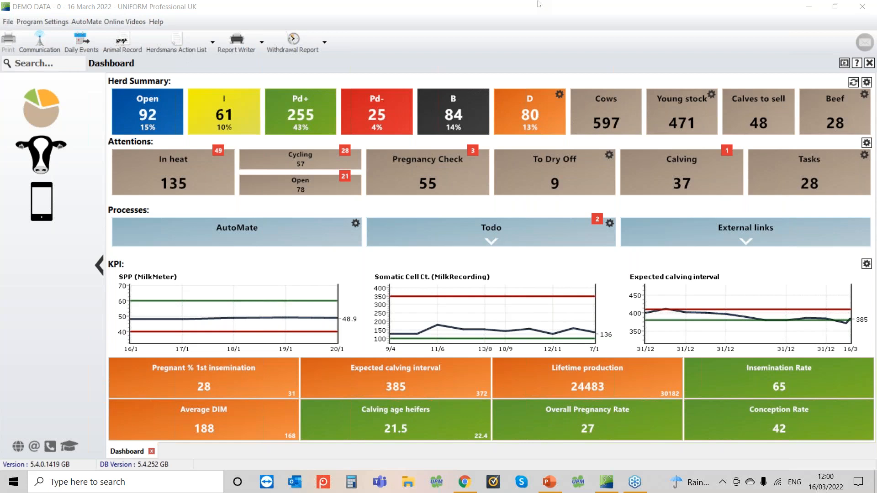
{"action": "mouse_move", "coordinate": [529, 26]}
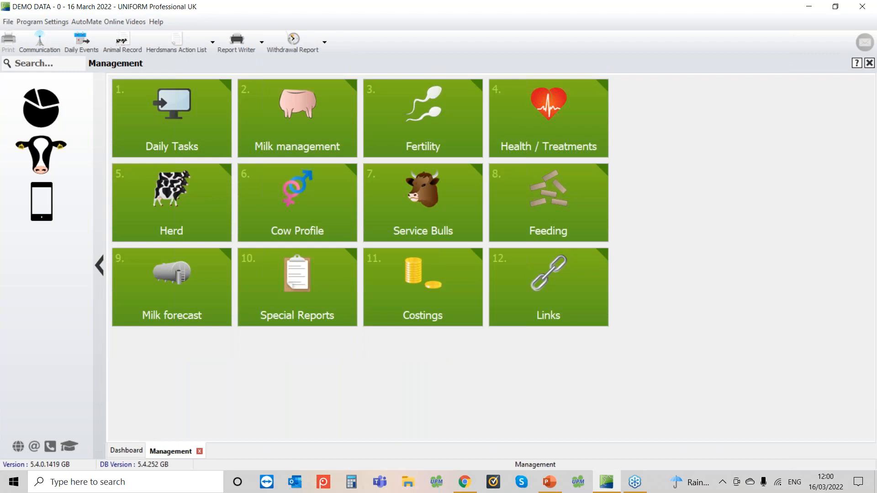
Go from Management's Links area into HUK Pedigree Registrations.
{"action": "left_click", "coordinate": [548, 287]}
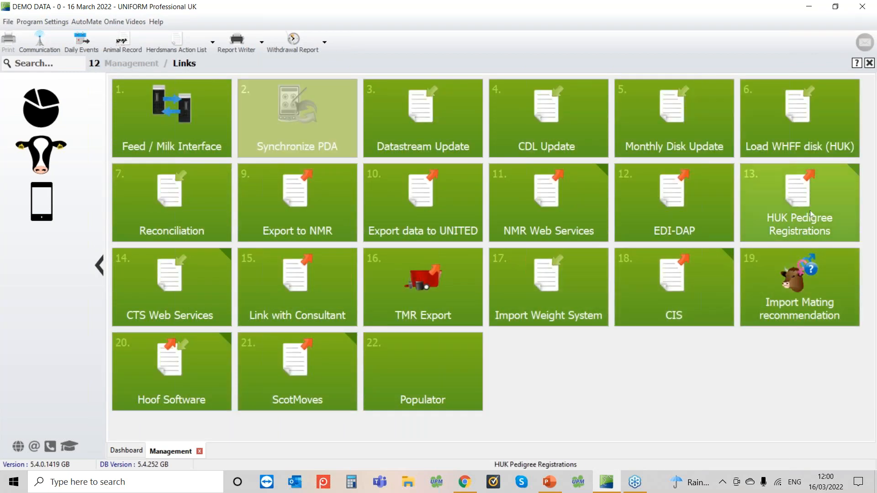
{"action": "left_click", "coordinate": [800, 202]}
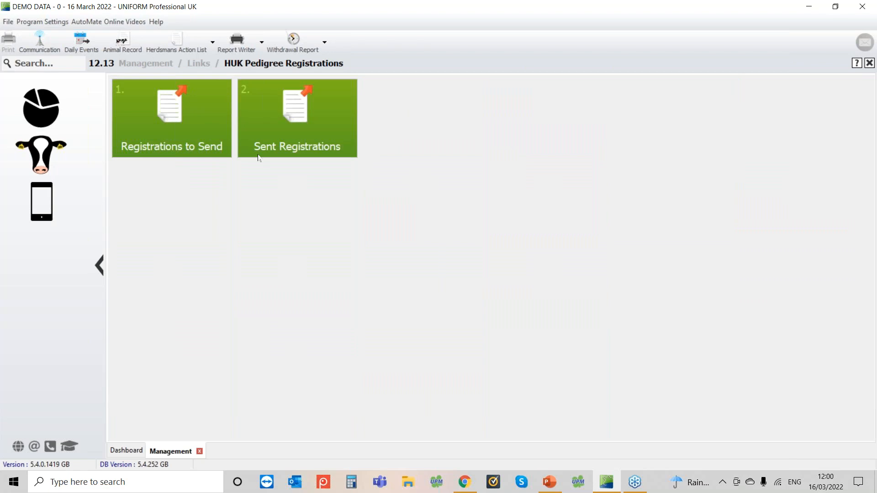
Bring up the Registrations to Send list on its Holstein tab.
{"action": "left_click", "coordinate": [170, 118]}
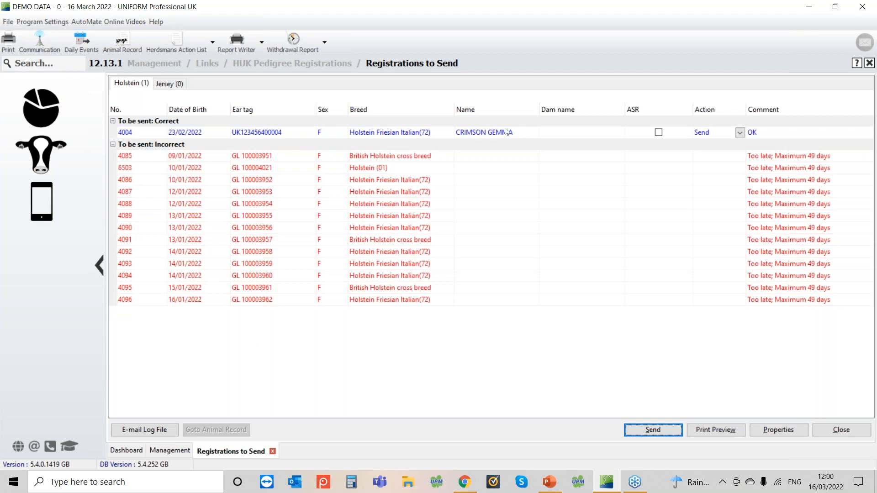
{"action": "mouse_move", "coordinate": [523, 139]}
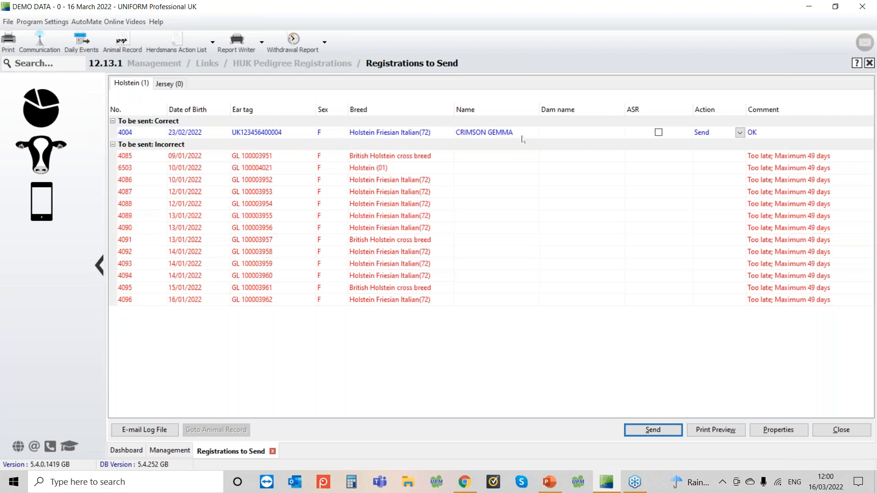
{"action": "mouse_move", "coordinate": [413, 299]}
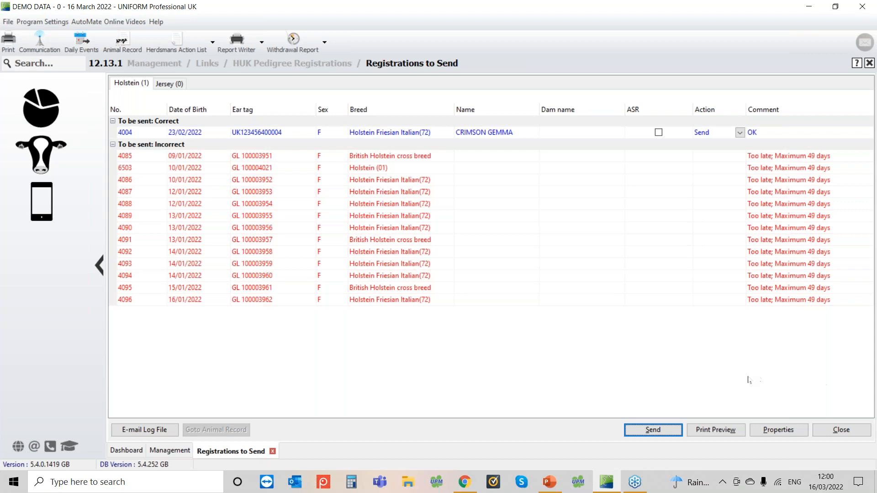
{"action": "mouse_move", "coordinate": [625, 296]}
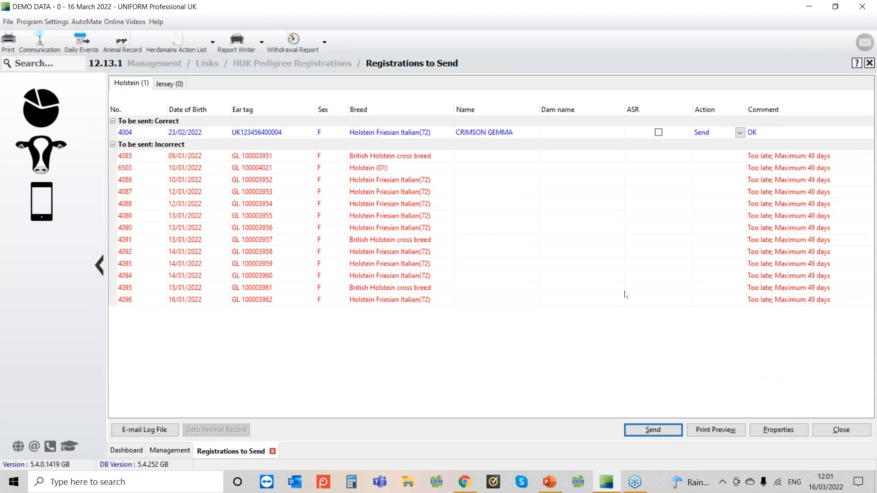
{"action": "mouse_move", "coordinate": [548, 267]}
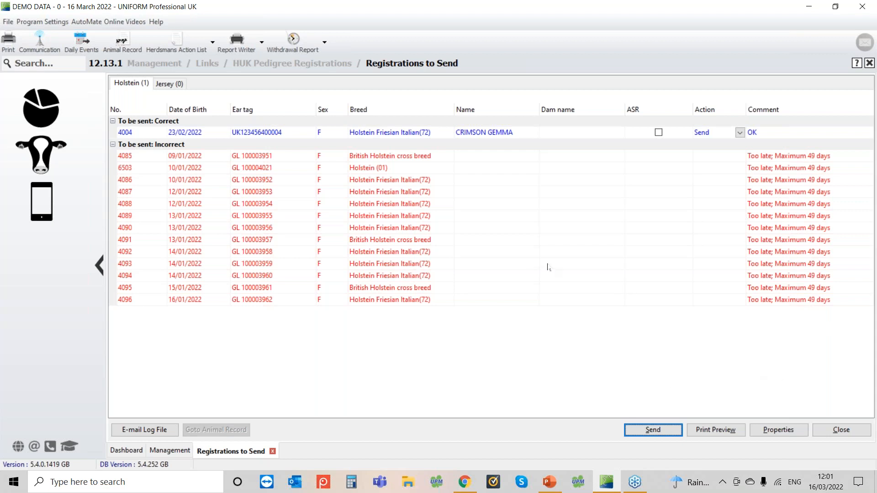
{"action": "mouse_move", "coordinate": [519, 363]}
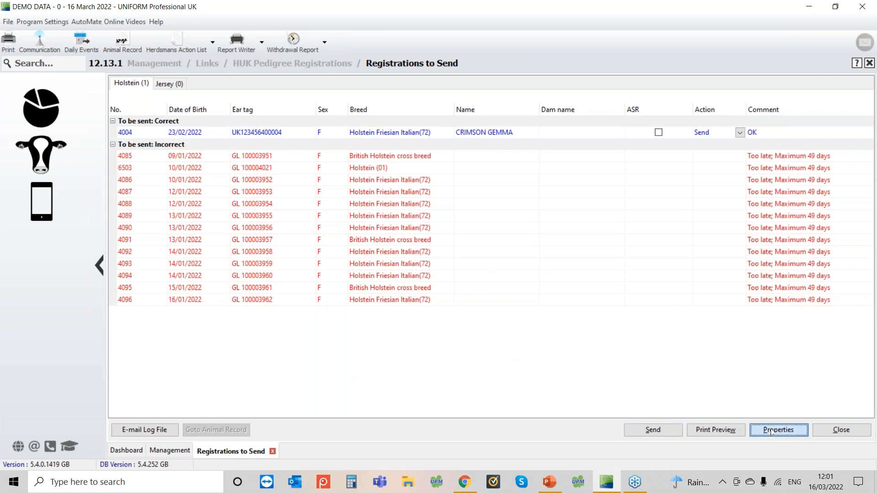
Inspect the HUK authentication settings, checking the blank herd prefix and PIN fields.
{"action": "left_click", "coordinate": [779, 429]}
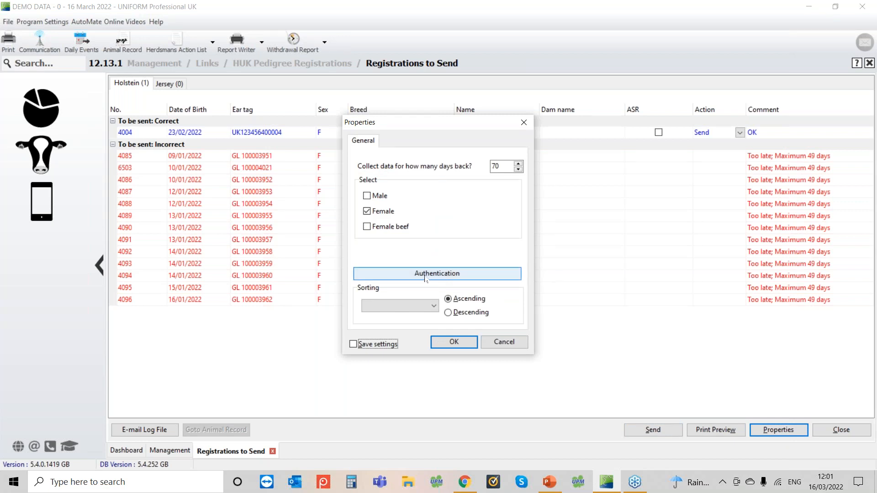
{"action": "left_click", "coordinate": [437, 273]}
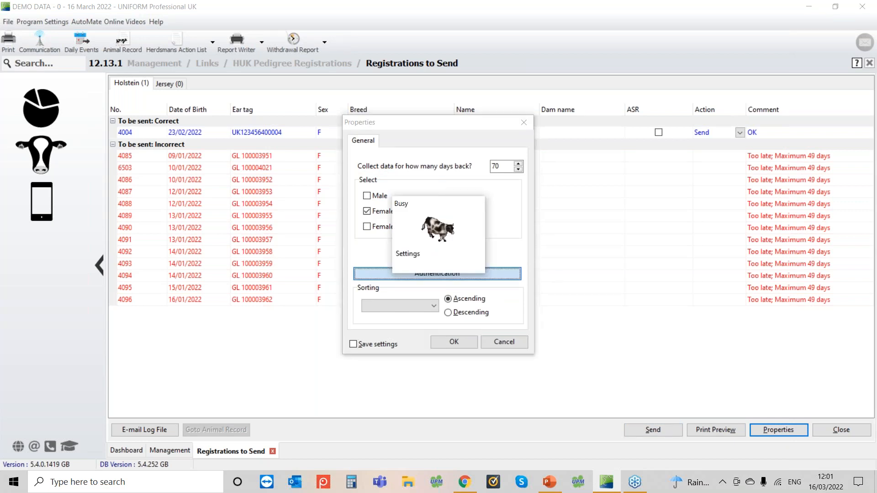
{"action": "left_click", "coordinate": [408, 254]}
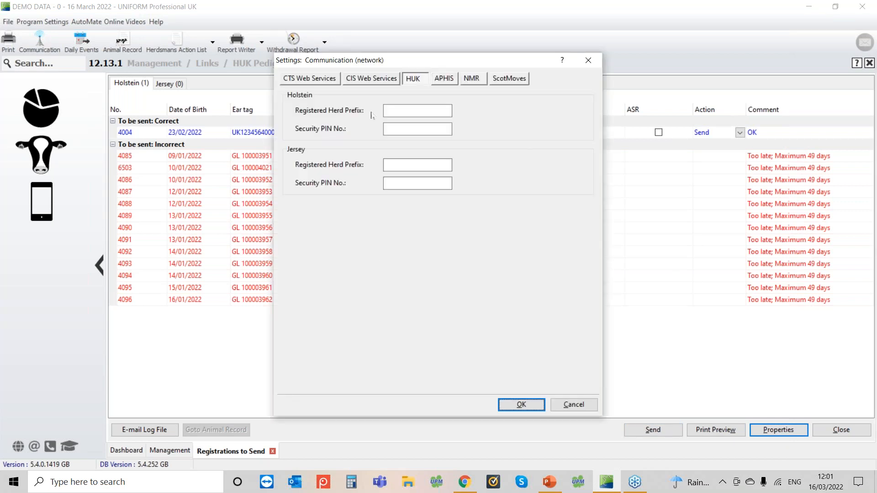
{"action": "left_click", "coordinate": [416, 129]}
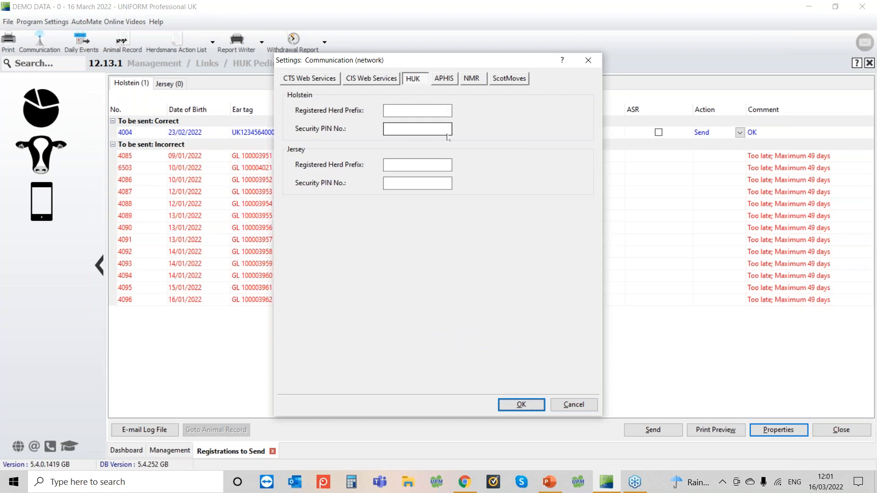
{"action": "mouse_move", "coordinate": [475, 123]}
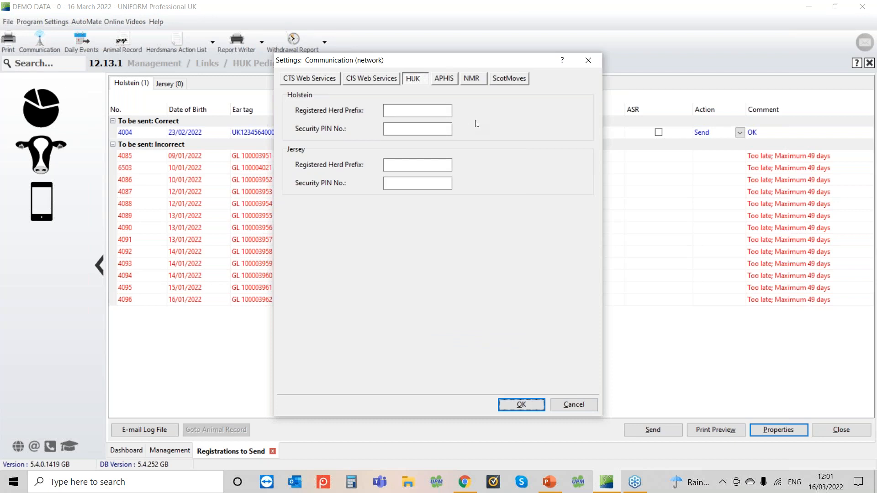
{"action": "mouse_move", "coordinate": [523, 361]}
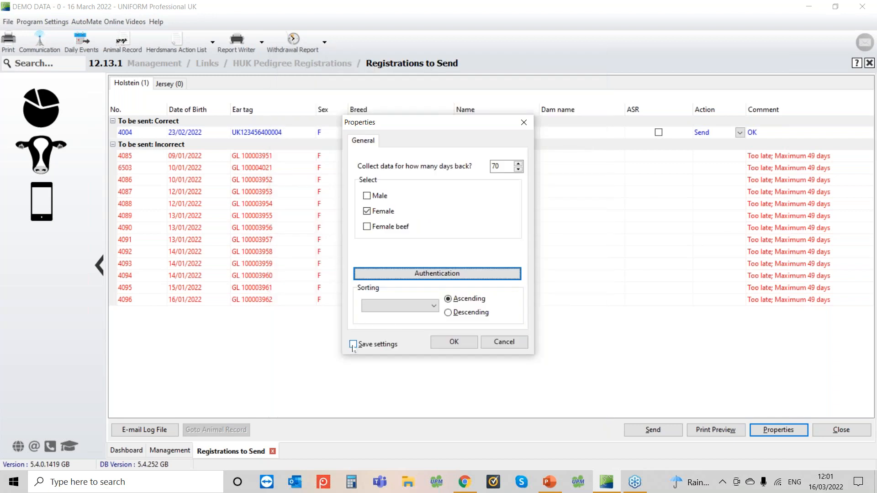
Turn on Save settings, confirm the properties, and return to the HUK authentication settings.
{"action": "left_click", "coordinate": [352, 344]}
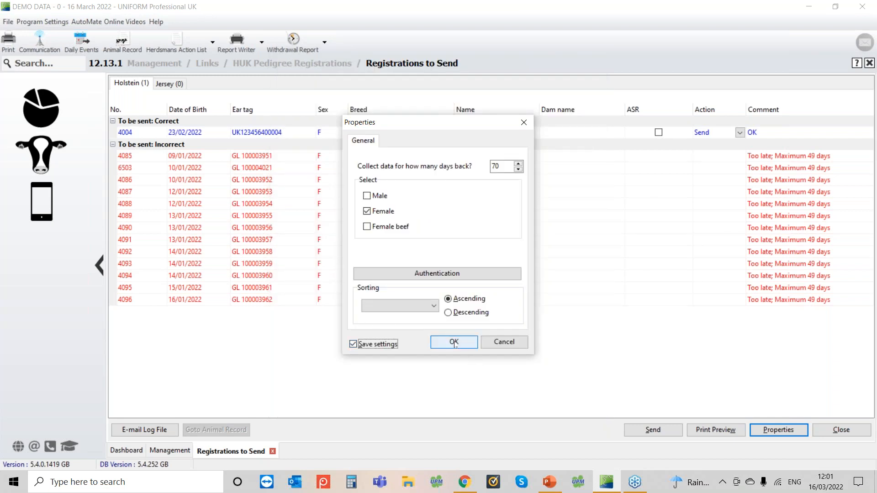
{"action": "left_click", "coordinate": [453, 342]}
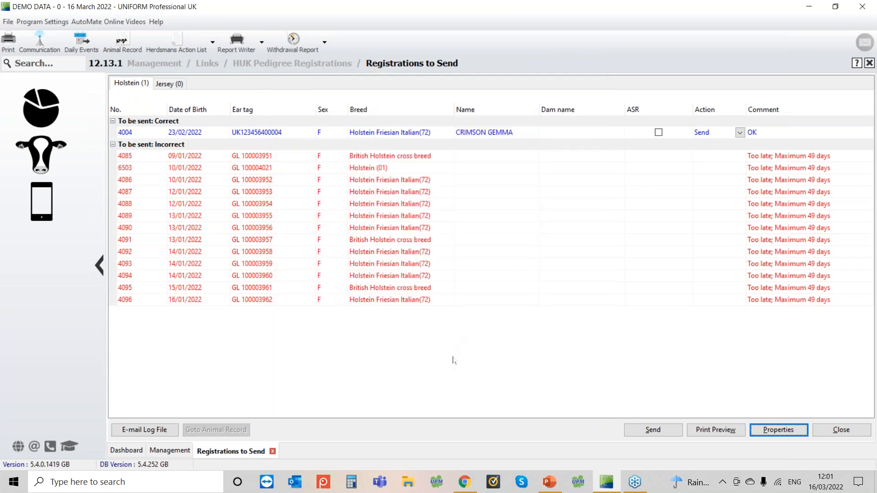
{"action": "mouse_move", "coordinate": [550, 359]}
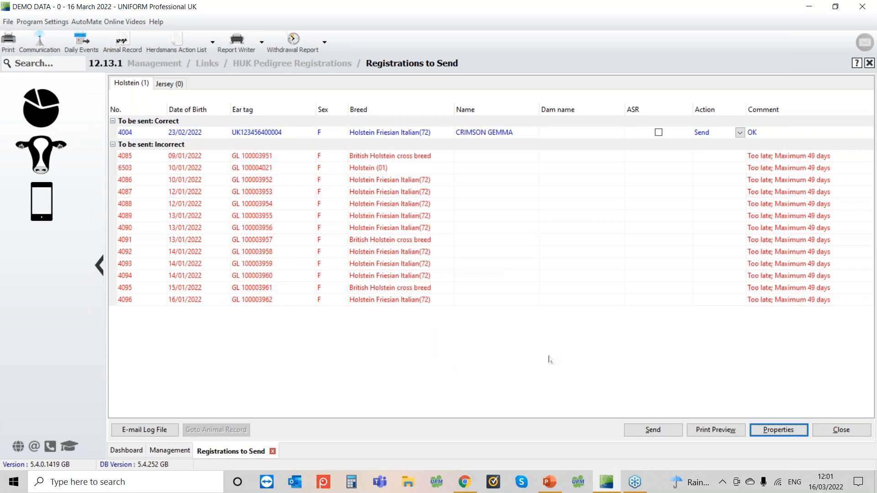
{"action": "left_click", "coordinate": [777, 429]}
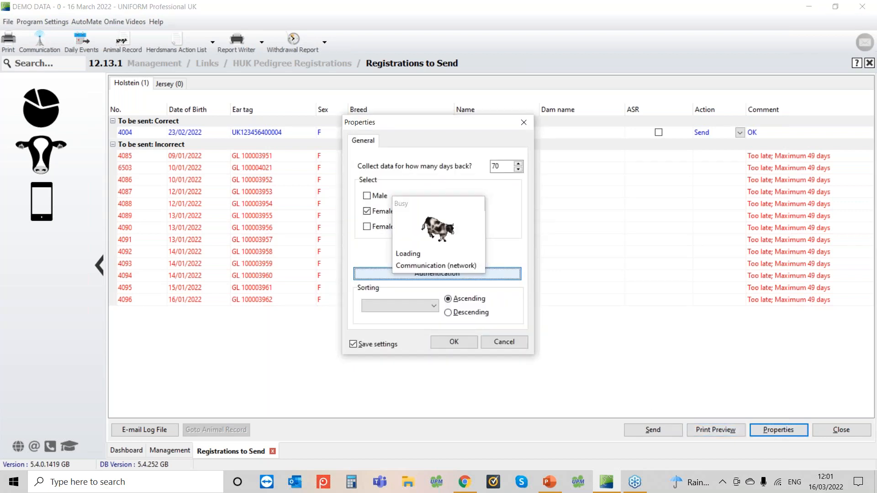
{"action": "left_click", "coordinate": [437, 274]}
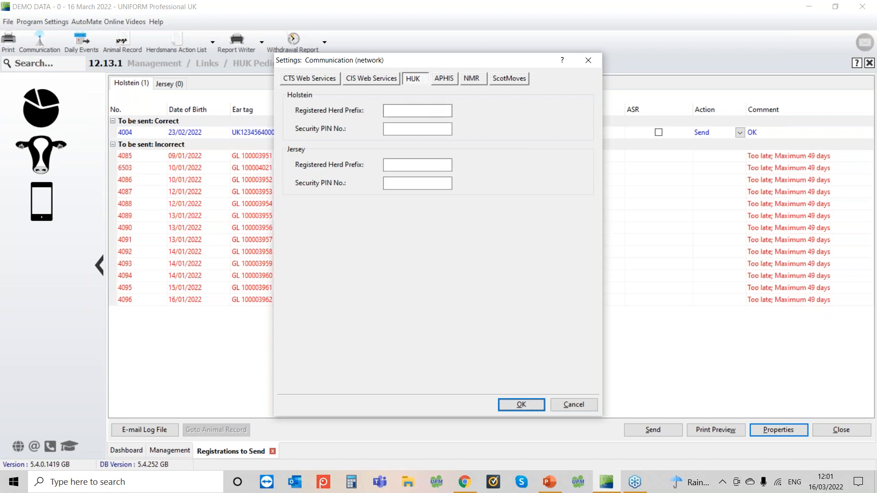
{"action": "mouse_move", "coordinate": [557, 376]}
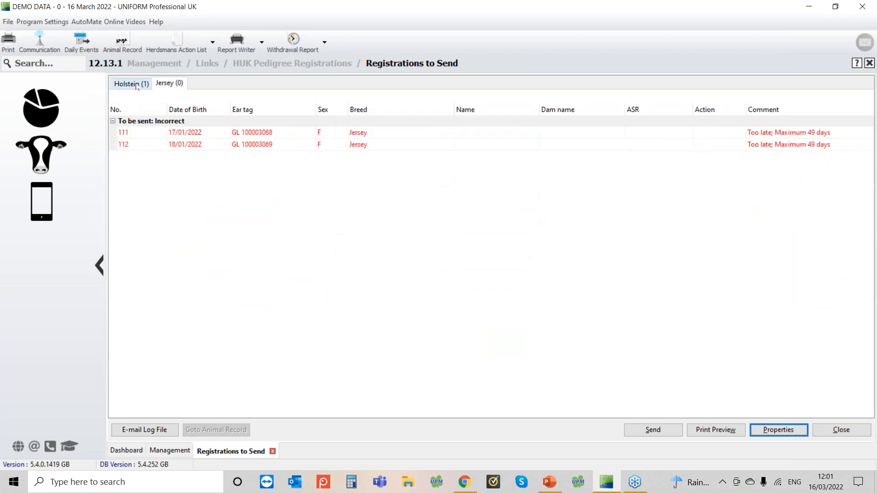
Return to the Holstein registrations with their one correct and thirteen late entries.
{"action": "left_click", "coordinate": [126, 83]}
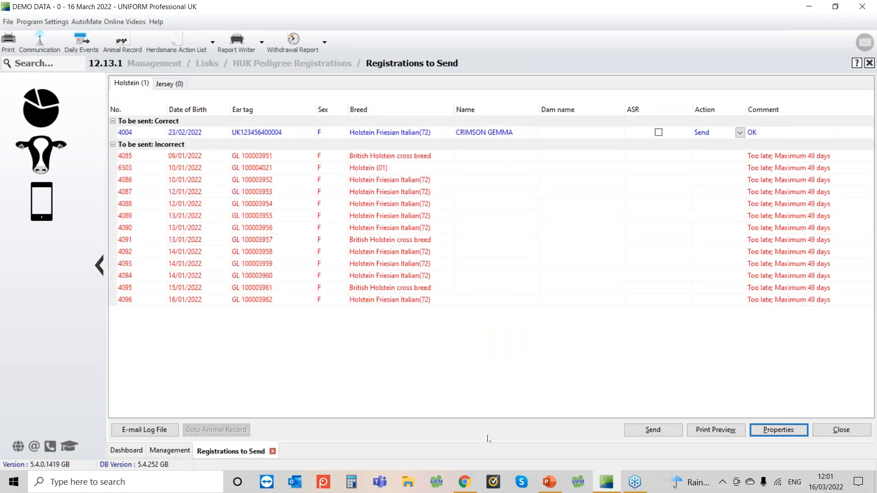
{"action": "mouse_move", "coordinate": [454, 390]}
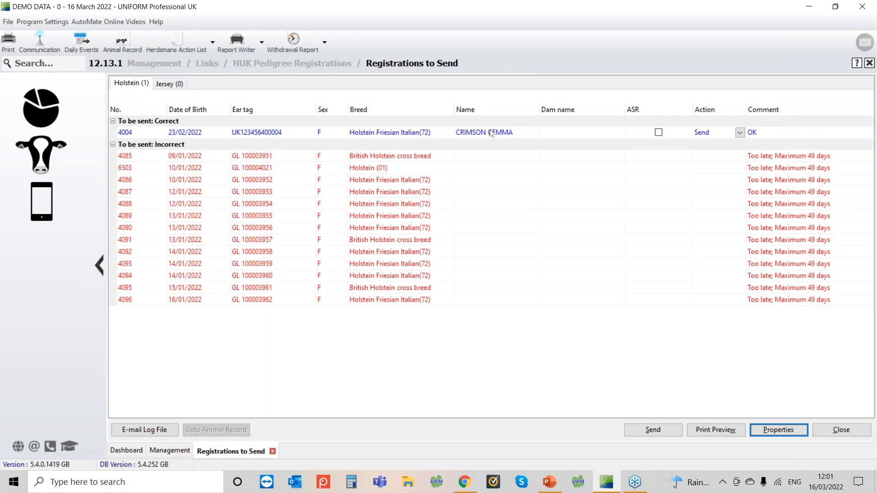
{"action": "mouse_move", "coordinate": [486, 155]}
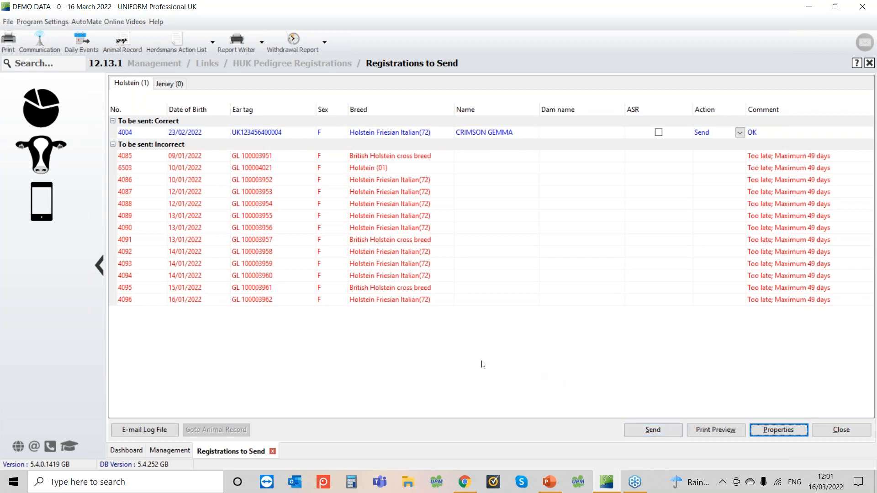
{"action": "mouse_move", "coordinate": [420, 379]}
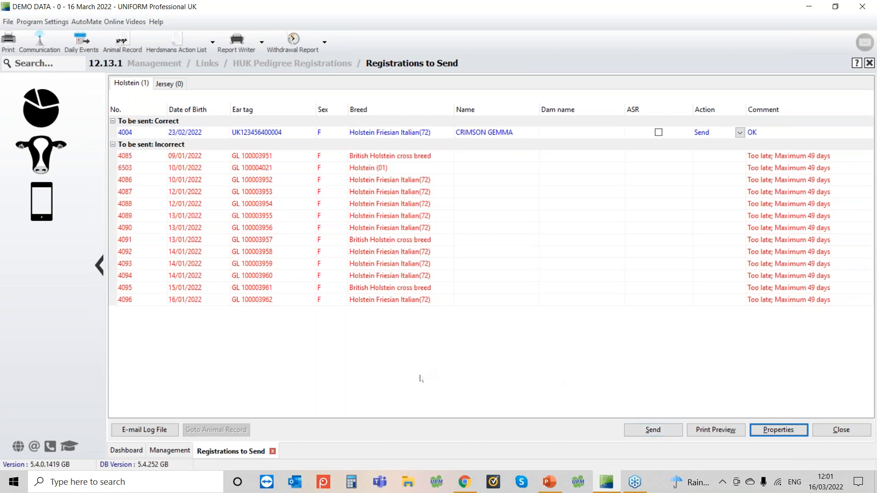
{"action": "mouse_move", "coordinate": [420, 417]}
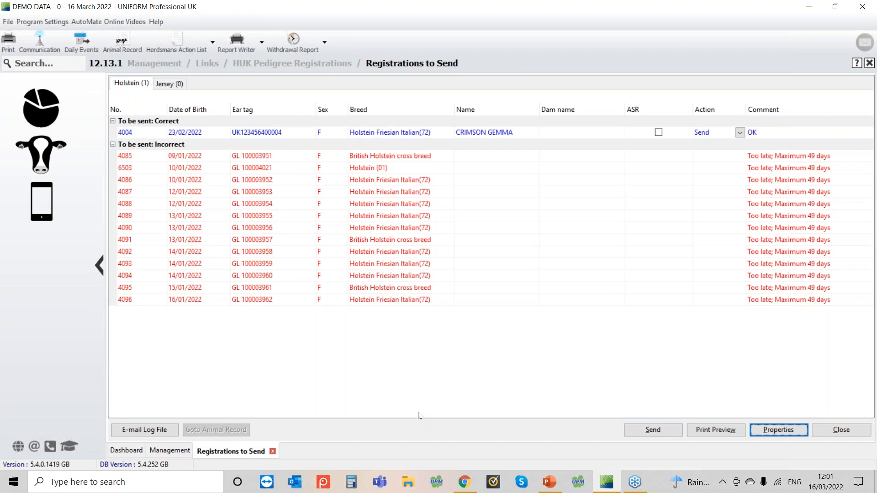
{"action": "mouse_move", "coordinate": [392, 176]}
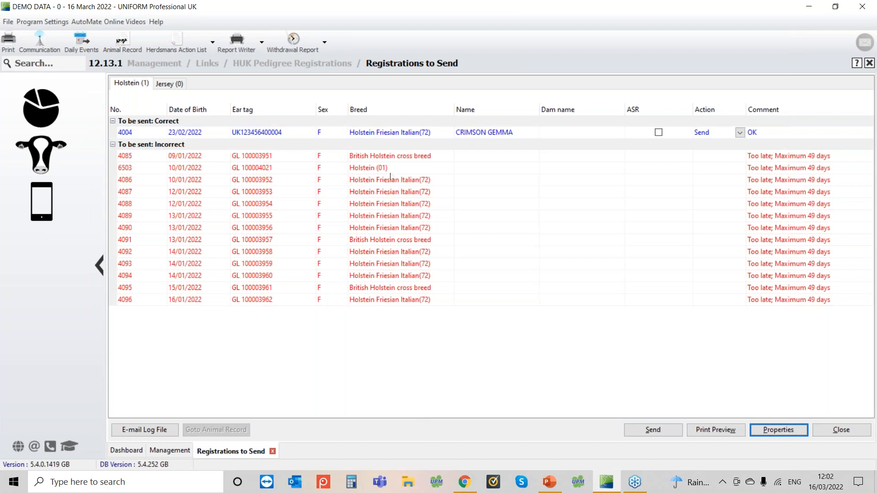
{"action": "mouse_move", "coordinate": [786, 320]}
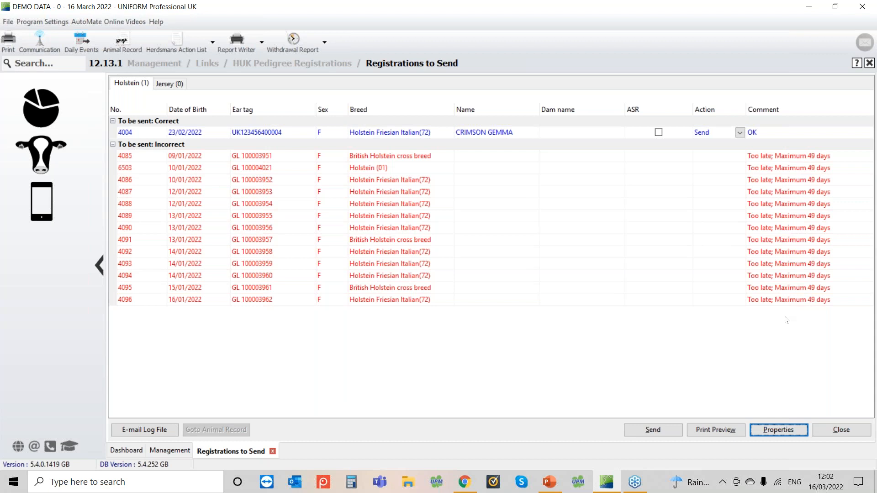
{"action": "mouse_move", "coordinate": [405, 324]}
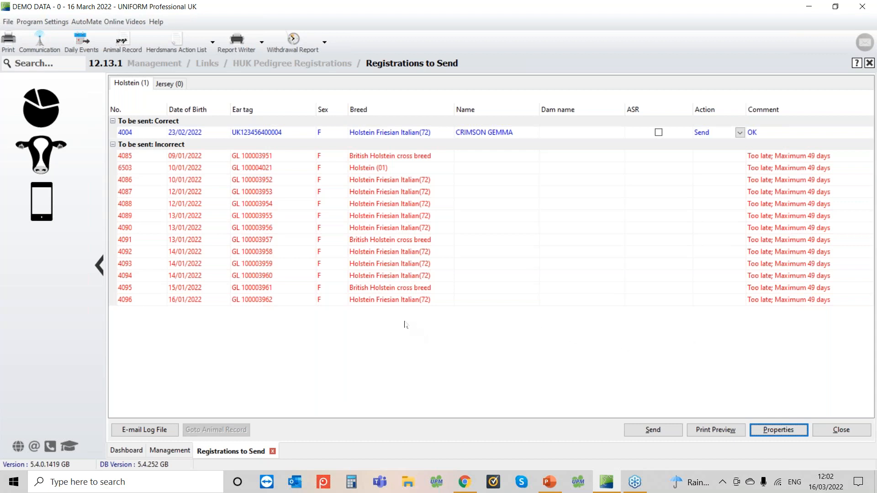
{"action": "mouse_move", "coordinate": [328, 337]}
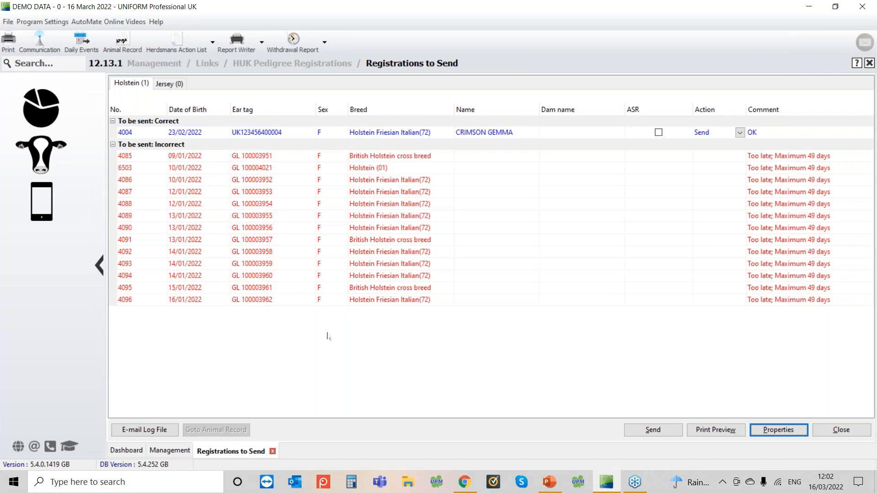
{"action": "mouse_move", "coordinate": [327, 290]}
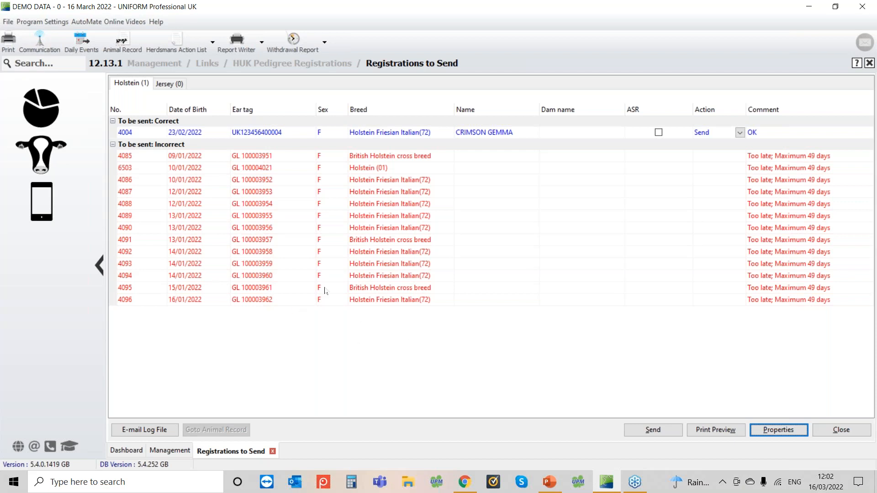
{"action": "mouse_move", "coordinate": [404, 327]}
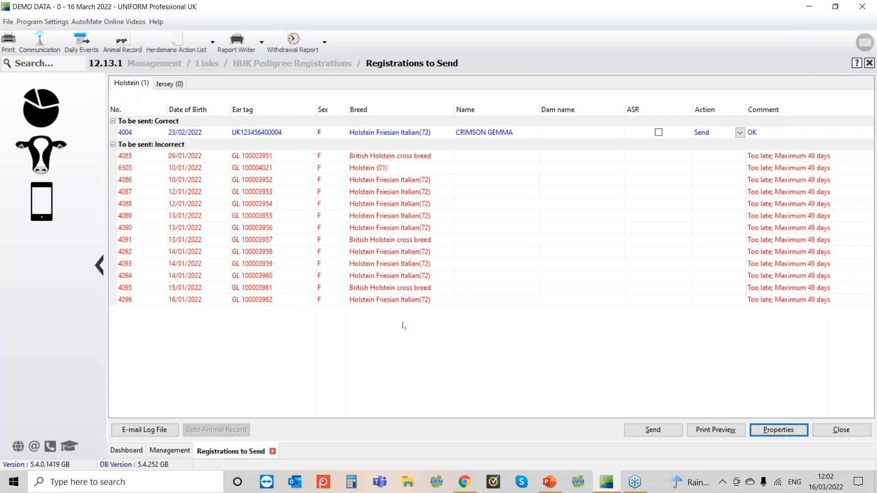
{"action": "mouse_move", "coordinate": [370, 335]}
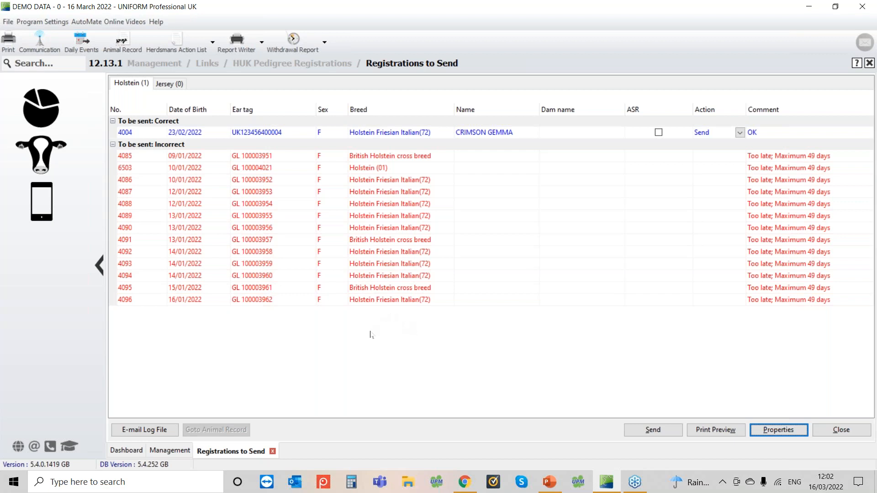
{"action": "mouse_move", "coordinate": [360, 353]}
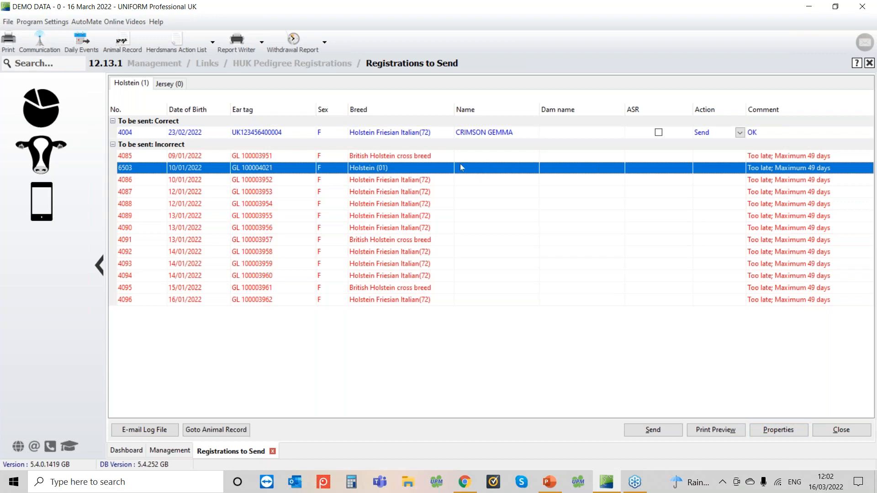
{"action": "mouse_move", "coordinate": [478, 173]}
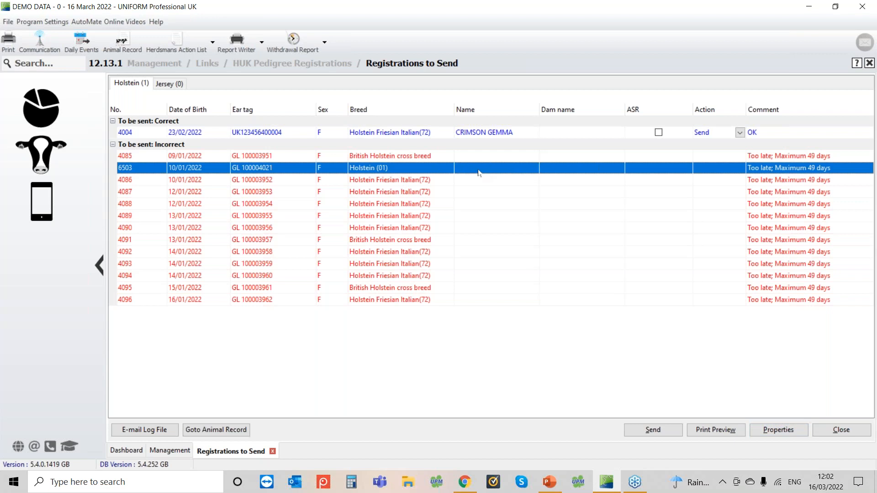
{"action": "mouse_move", "coordinate": [407, 165]}
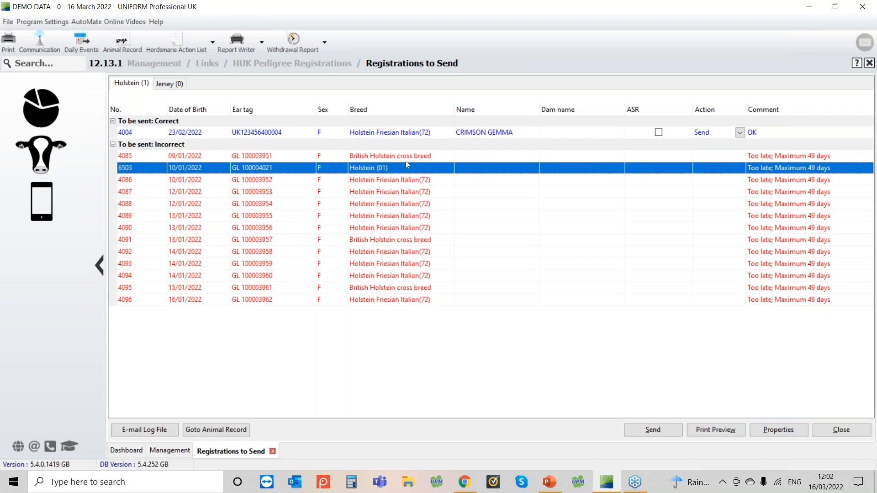
{"action": "mouse_move", "coordinate": [496, 178]}
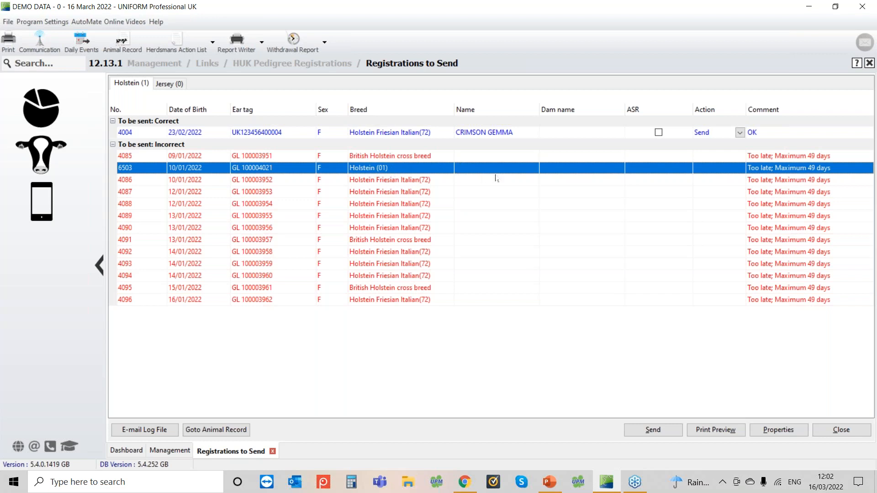
{"action": "mouse_move", "coordinate": [341, 173]}
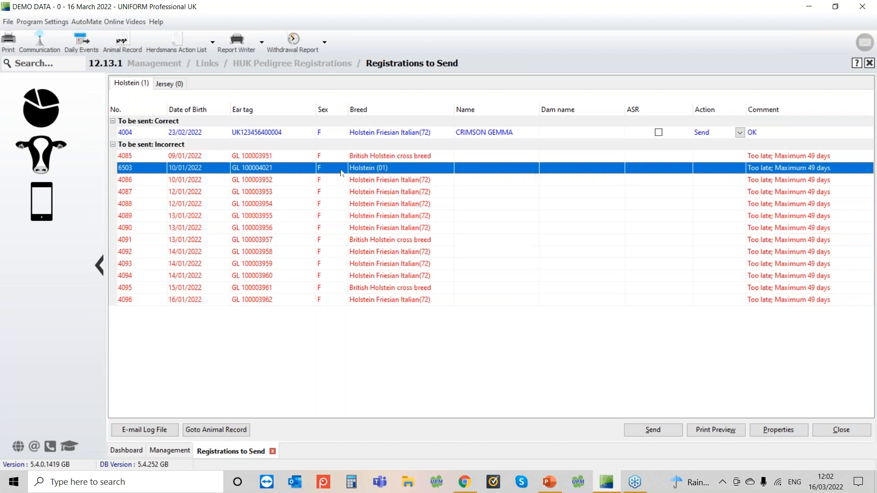
{"action": "mouse_move", "coordinate": [341, 173]}
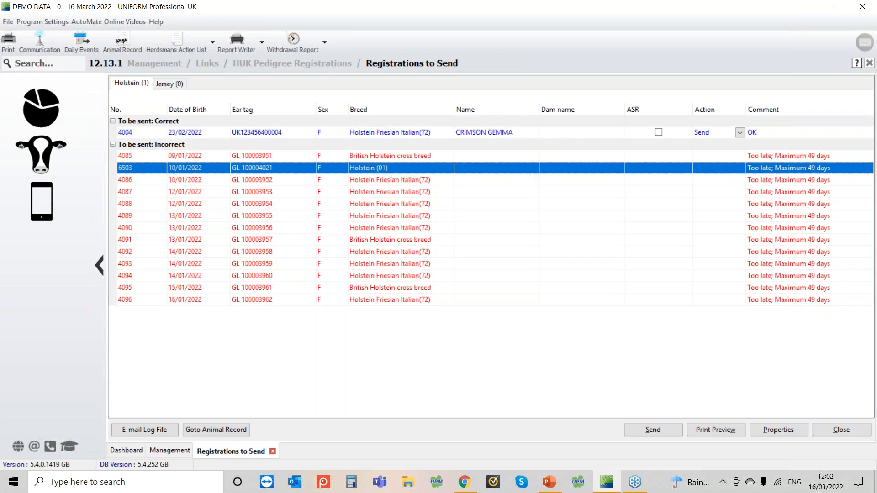
Bring up animal 6503's full Animal Record from the registrations list.
{"action": "left_click", "coordinate": [216, 429]}
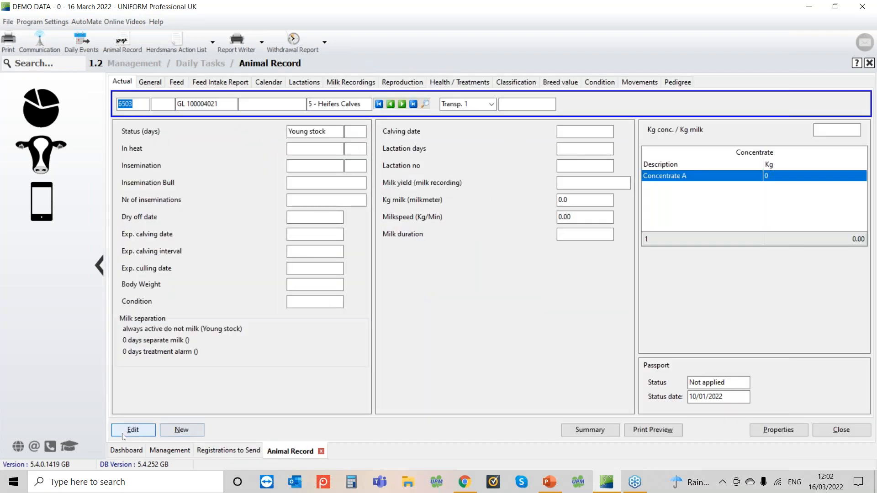
{"action": "left_click", "coordinate": [133, 430]}
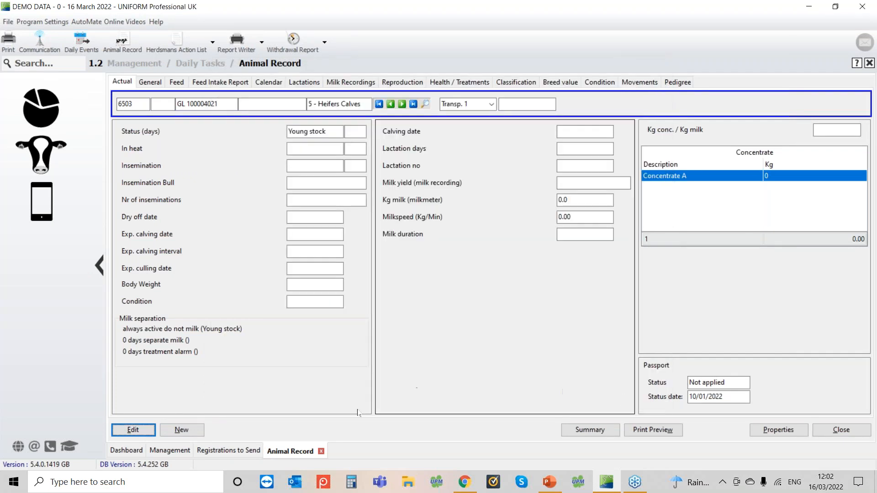
Switch back to the Registrations to Send list alongside 6503's record.
{"action": "left_click", "coordinate": [229, 450]}
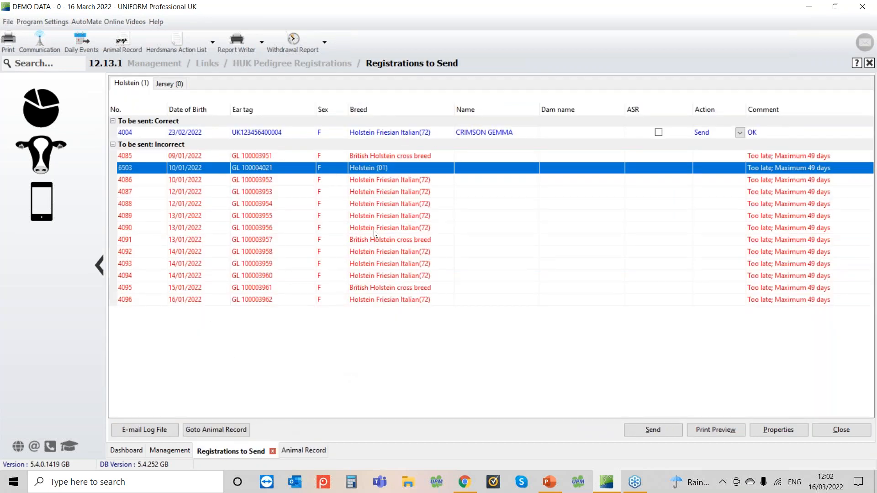
{"action": "mouse_move", "coordinate": [342, 128]}
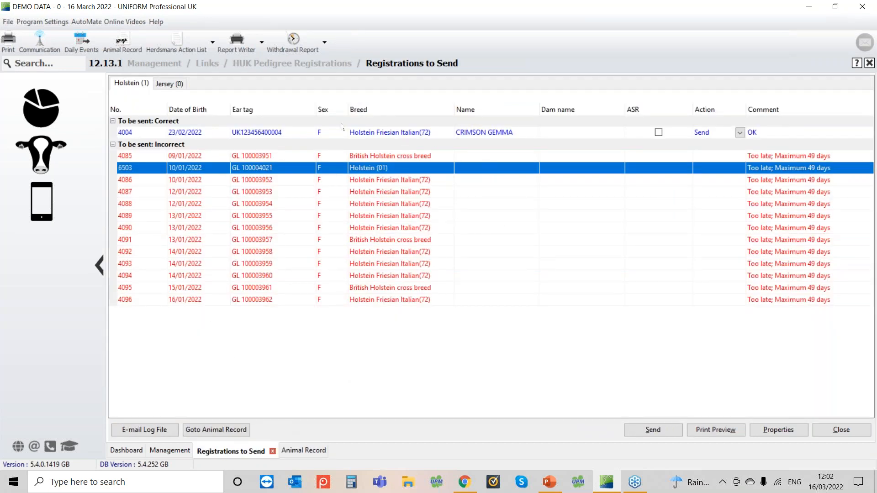
{"action": "mouse_move", "coordinate": [510, 141]}
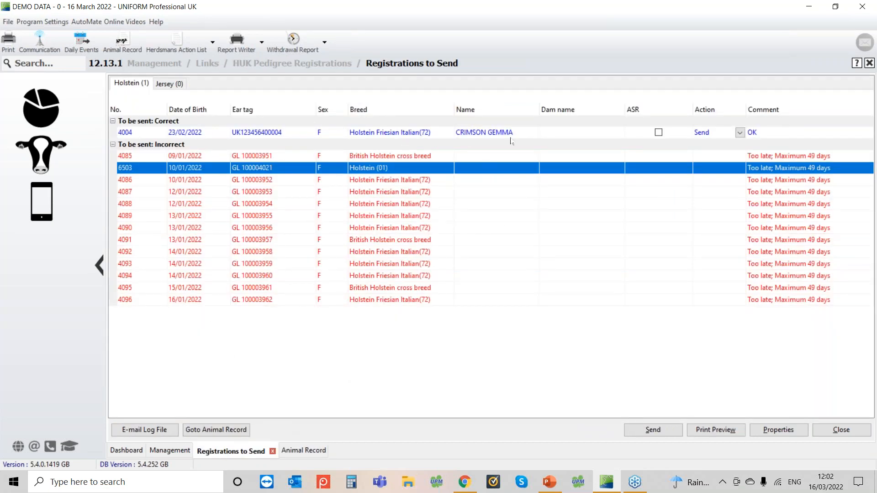
{"action": "mouse_move", "coordinate": [348, 363]}
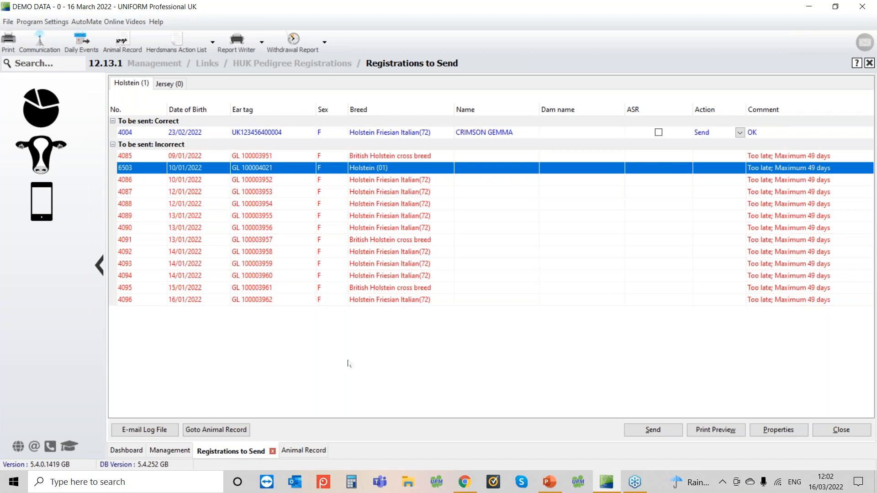
{"action": "mouse_move", "coordinate": [417, 139]}
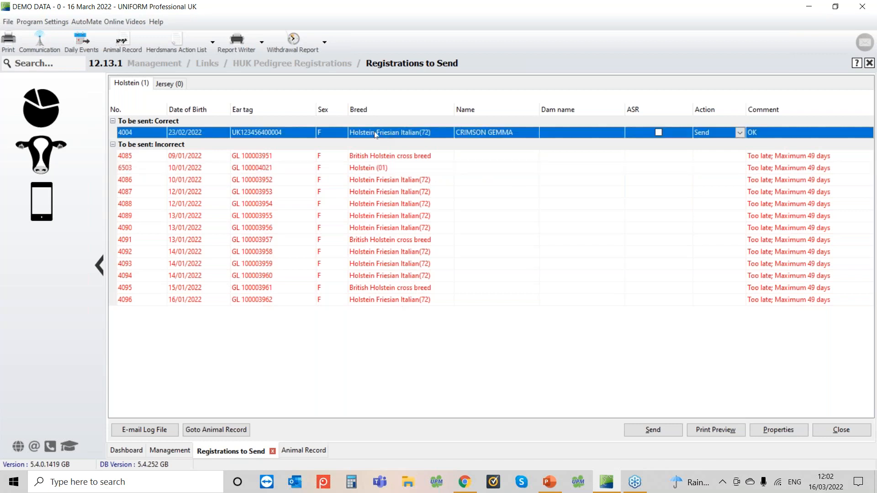
Show animal 4004's record on its Pedigree page with sire Crimson and dam 3589.
{"action": "left_click", "coordinate": [216, 429]}
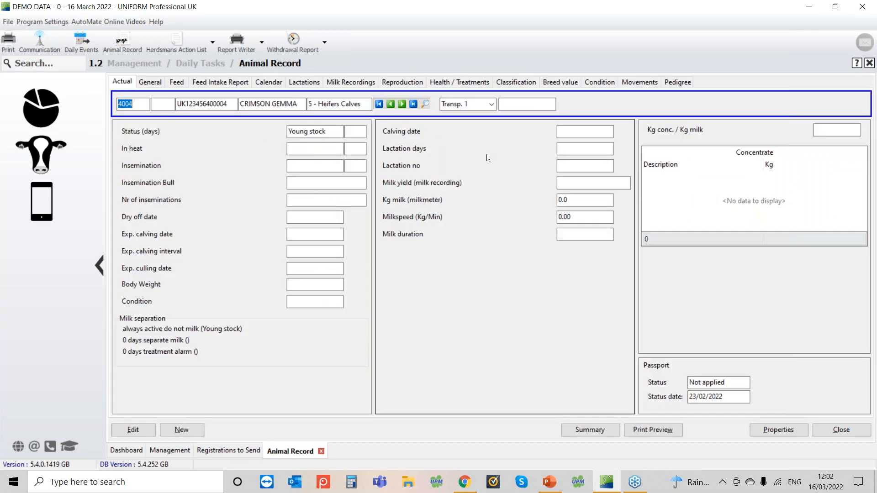
{"action": "mouse_move", "coordinate": [497, 161]}
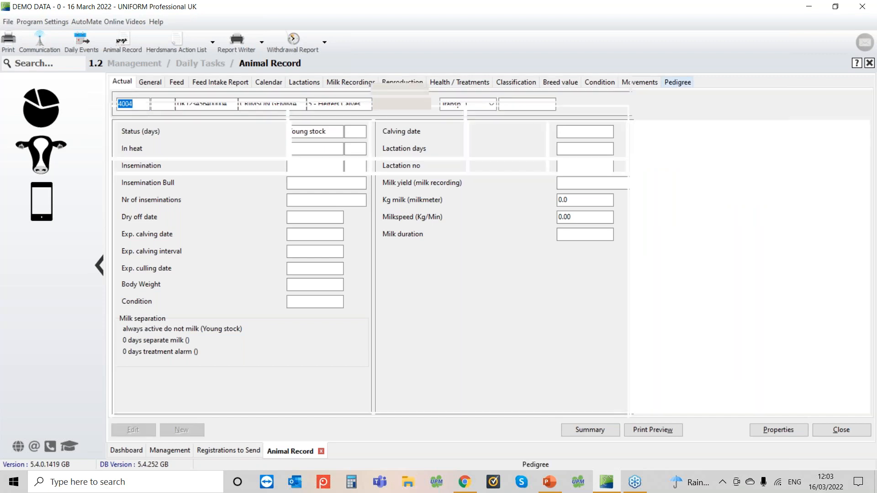
{"action": "left_click", "coordinate": [677, 82]}
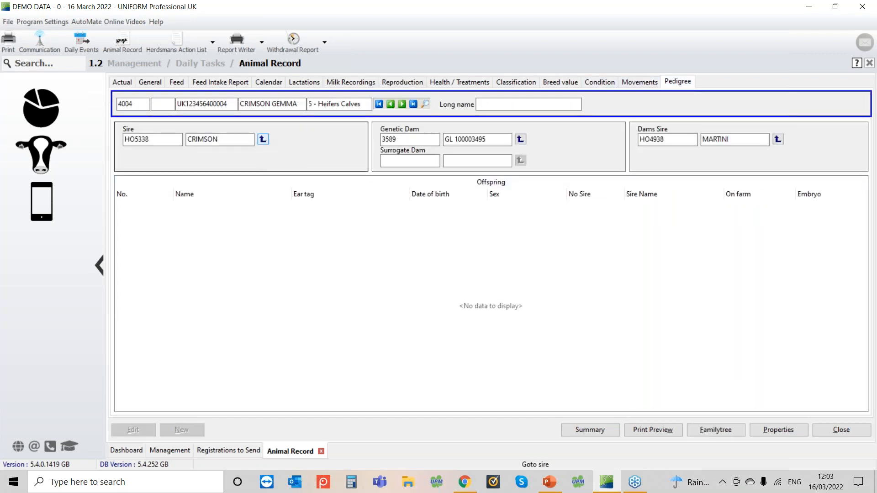
{"action": "left_click", "coordinate": [263, 139]}
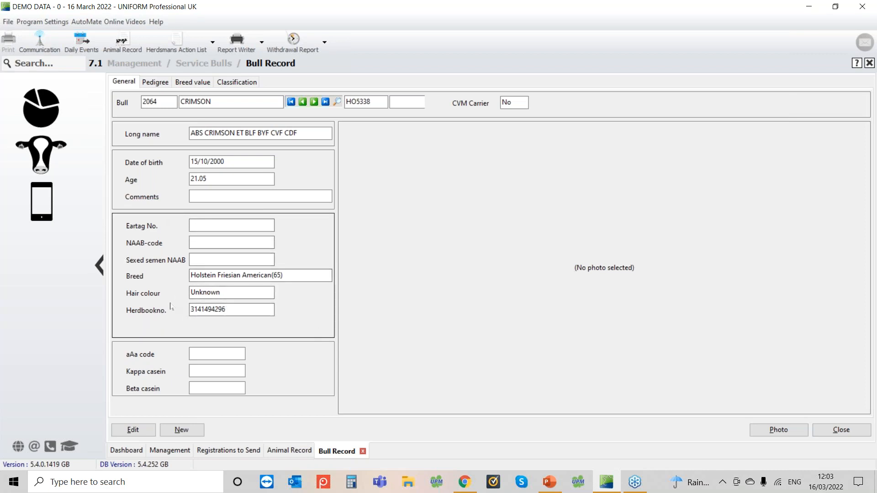
{"action": "mouse_move", "coordinate": [242, 310]}
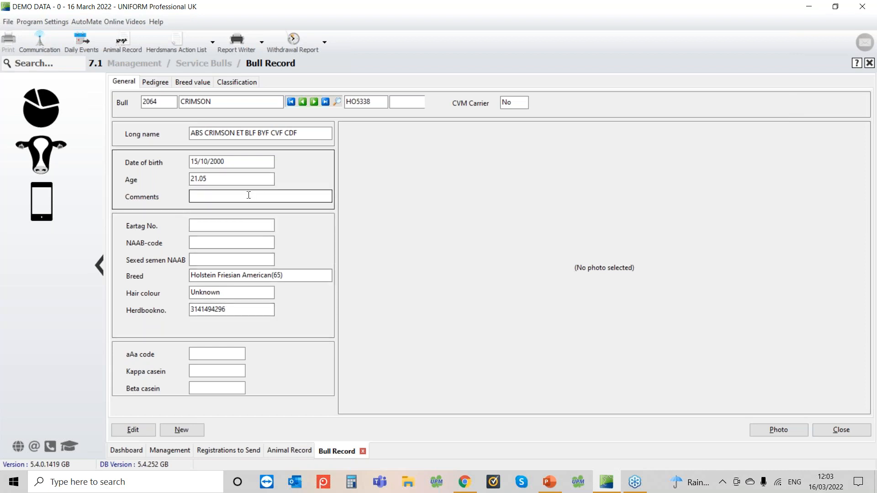
{"action": "mouse_move", "coordinate": [296, 193]}
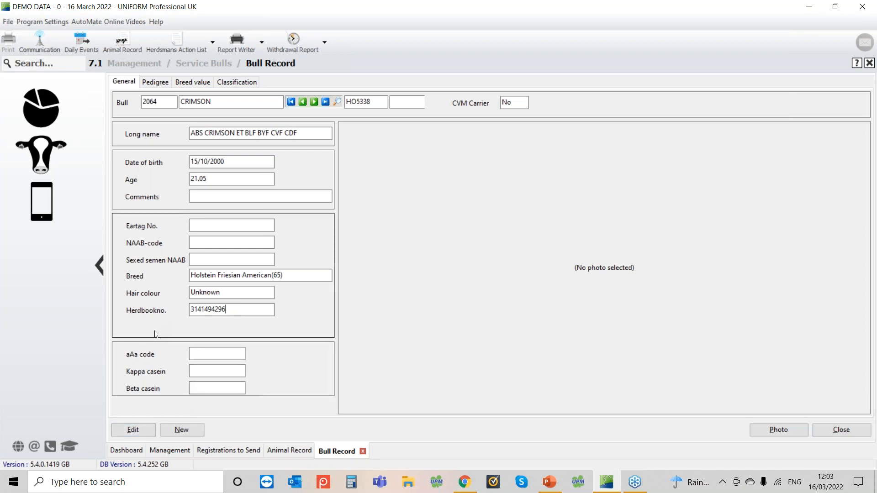
{"action": "mouse_move", "coordinate": [116, 395]}
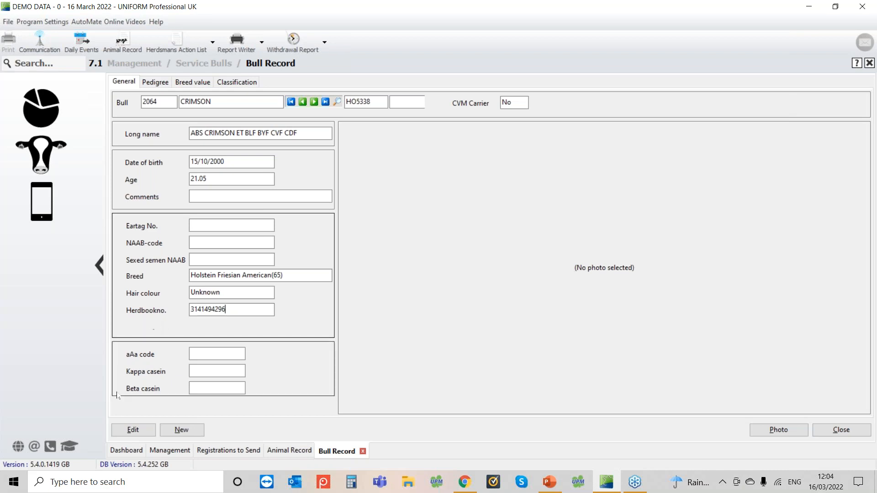
Bring up the Edit bull form for 2064 CRIMSON, AI code HO5338.
{"action": "left_click", "coordinate": [132, 429]}
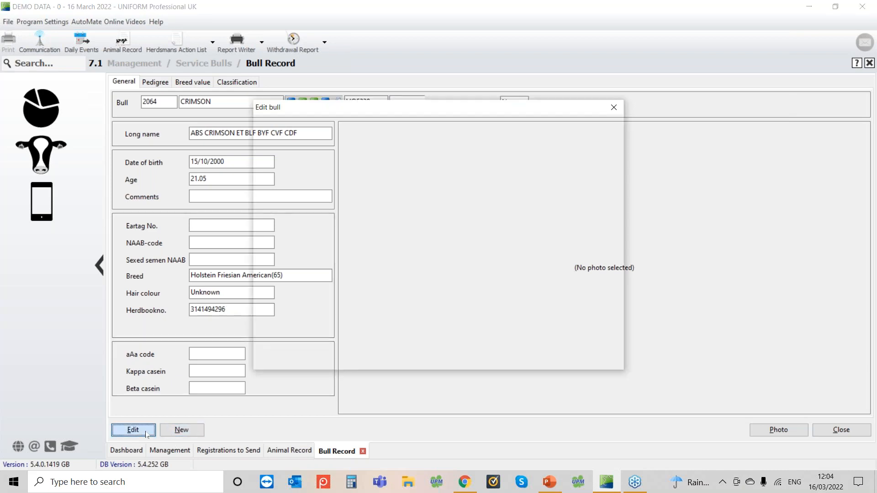
{"action": "left_click", "coordinate": [133, 429]}
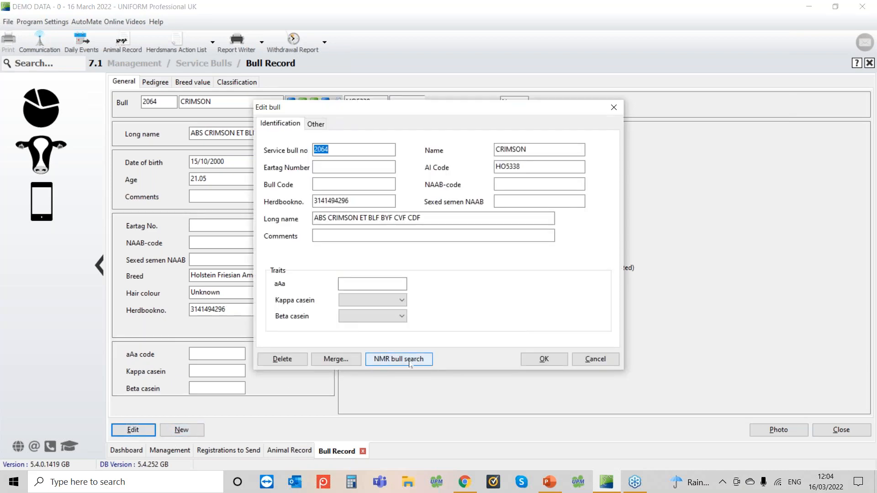
{"action": "left_click", "coordinate": [399, 360]}
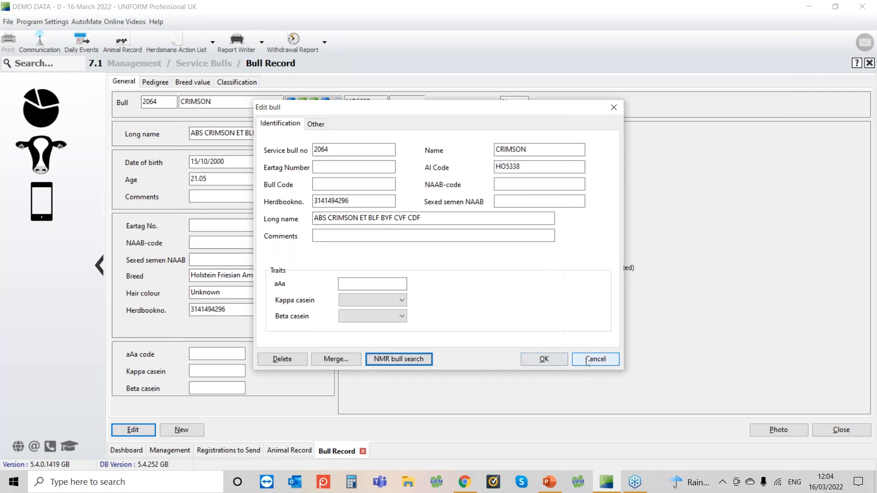
Cancel the bull edit without changes and return to the Management Links page.
{"action": "left_click", "coordinate": [595, 358]}
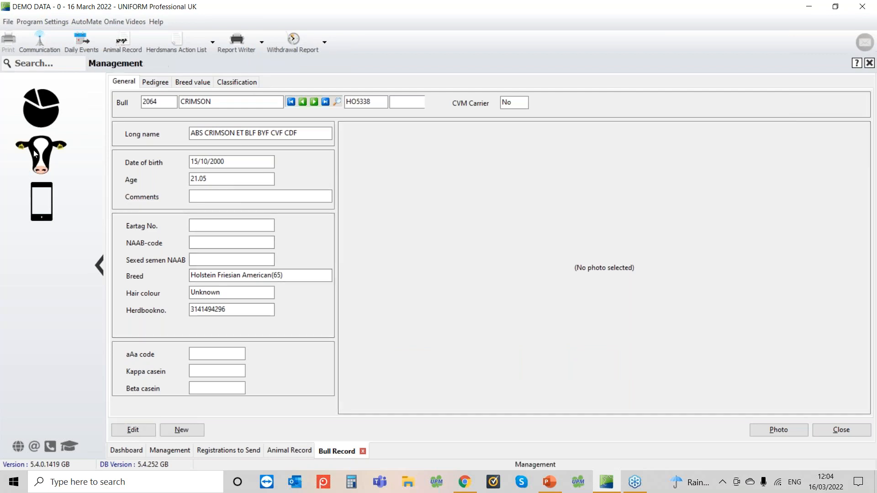
{"action": "left_click", "coordinate": [169, 450]}
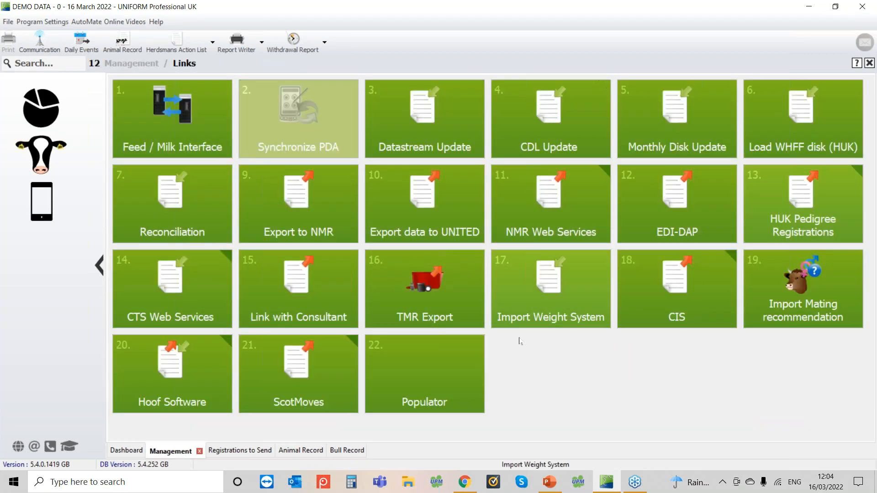
{"action": "mouse_move", "coordinate": [697, 294]}
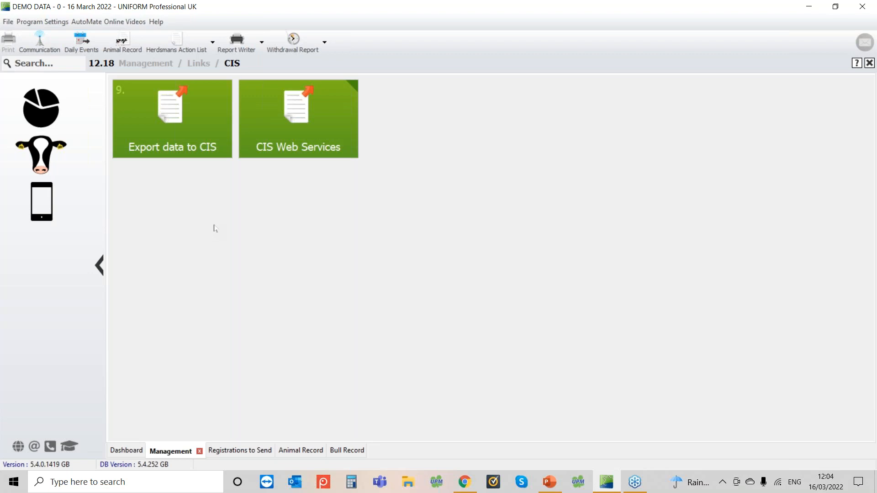
{"action": "mouse_move", "coordinate": [270, 241]}
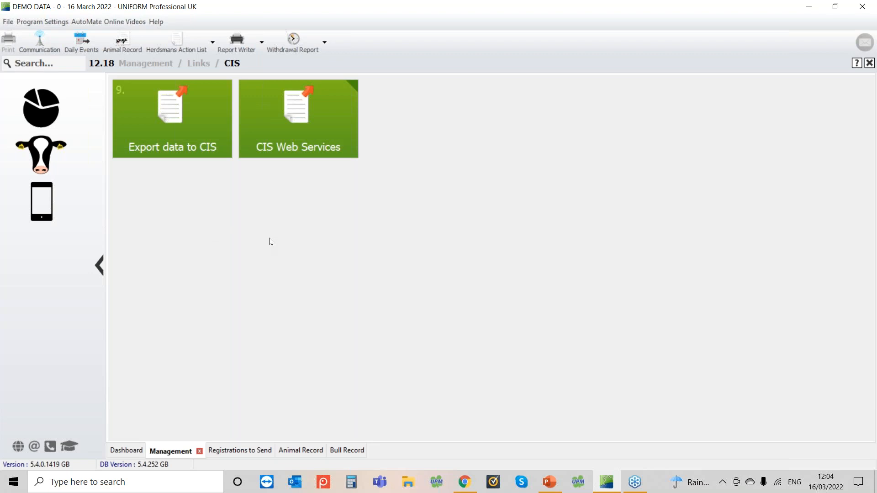
Close the Registrations to Send list and return to the main Management menu.
{"action": "left_click", "coordinate": [240, 451]}
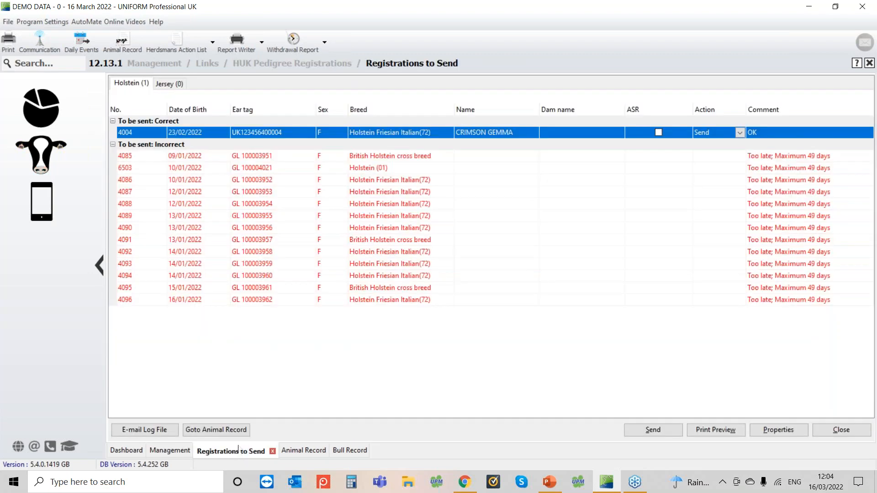
{"action": "mouse_move", "coordinate": [295, 359]}
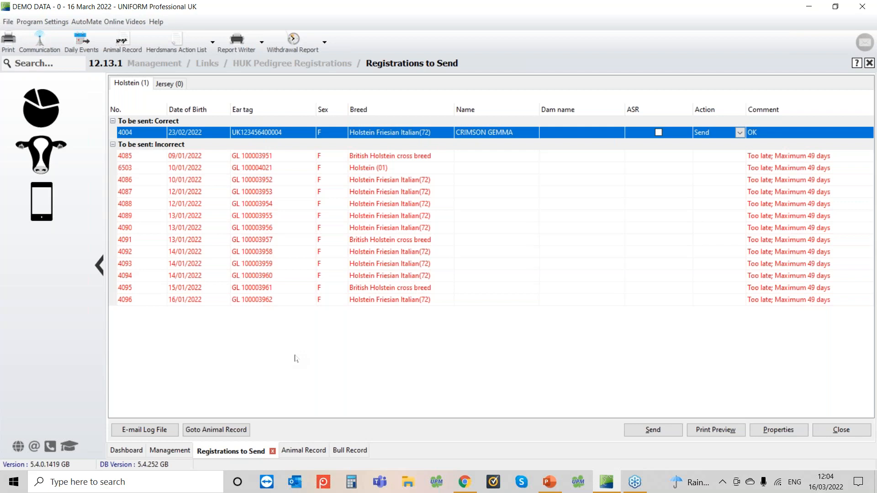
{"action": "mouse_move", "coordinate": [840, 429]}
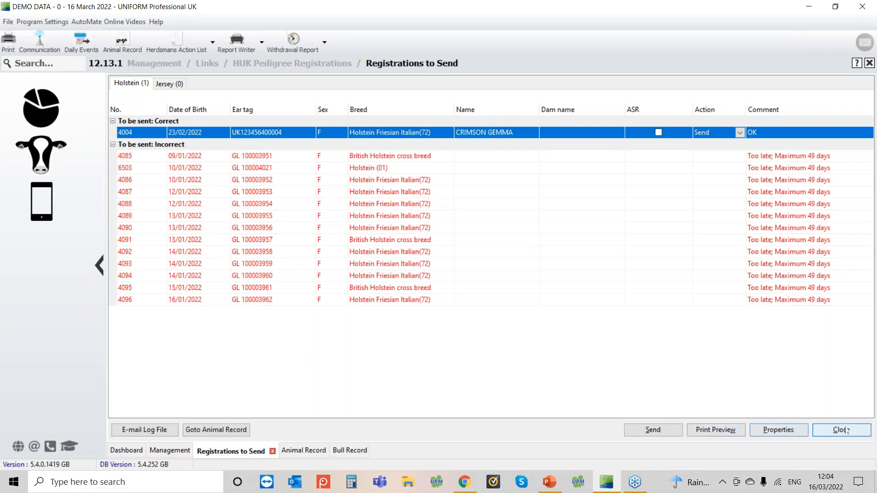
{"action": "left_click", "coordinate": [840, 430]}
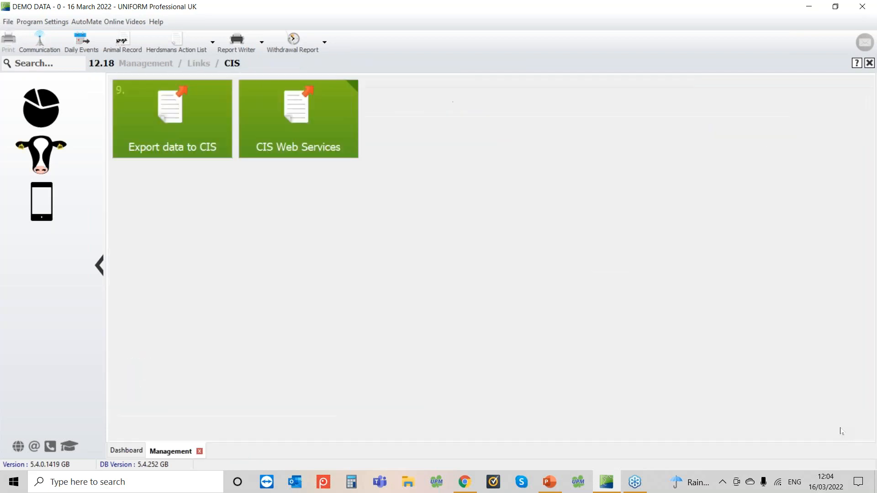
{"action": "left_click", "coordinate": [125, 450]}
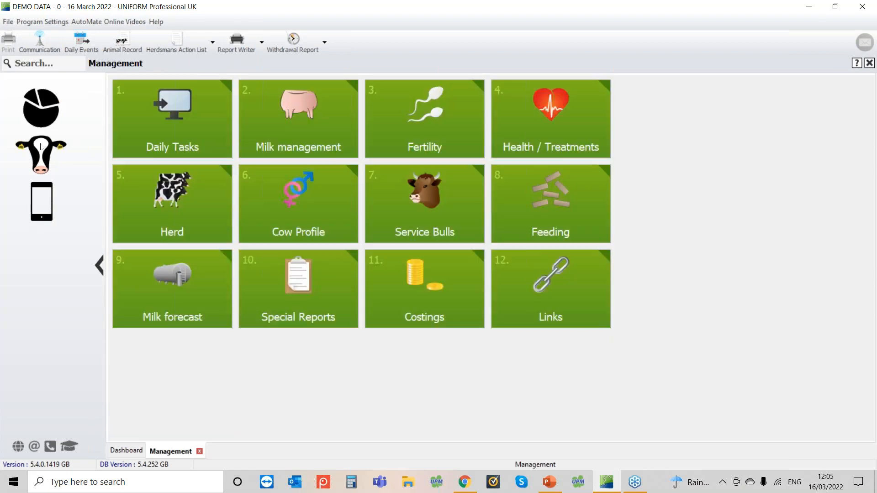
{"action": "mouse_move", "coordinate": [524, 291]}
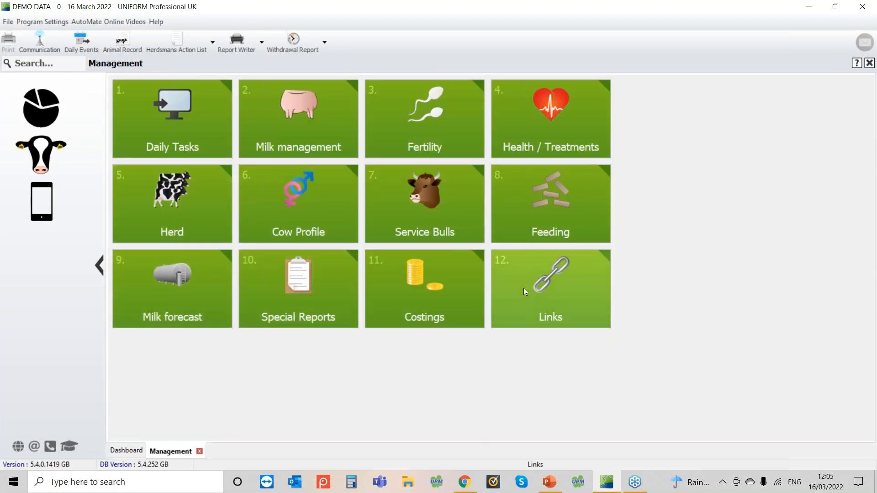
Go to the Links section to reach the Reconciliation integration.
{"action": "left_click", "coordinate": [549, 288]}
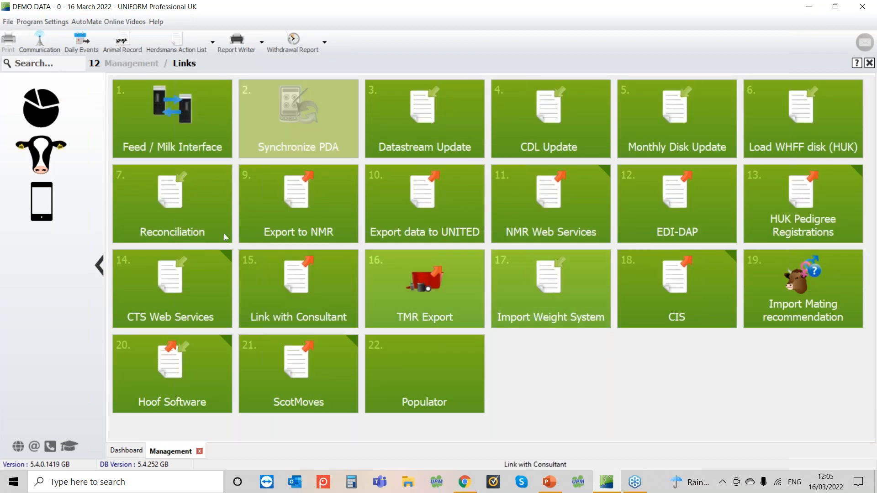
{"action": "mouse_move", "coordinate": [148, 211]}
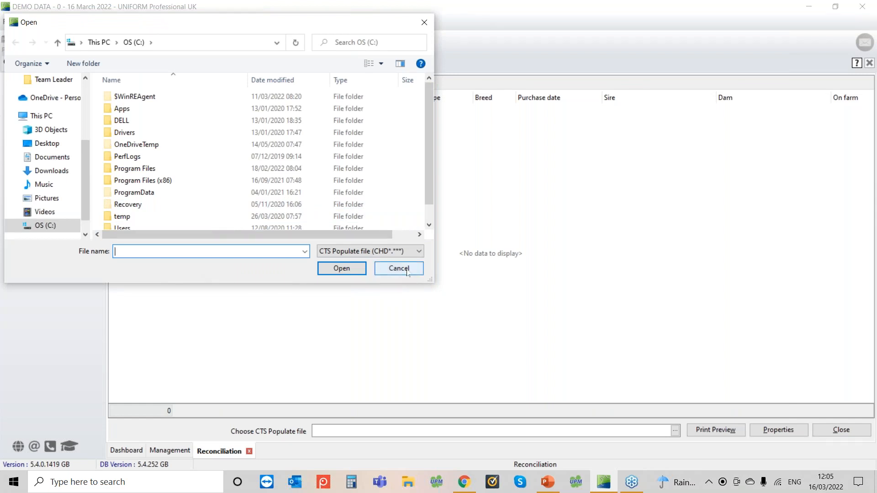
{"action": "mouse_move", "coordinate": [229, 279]}
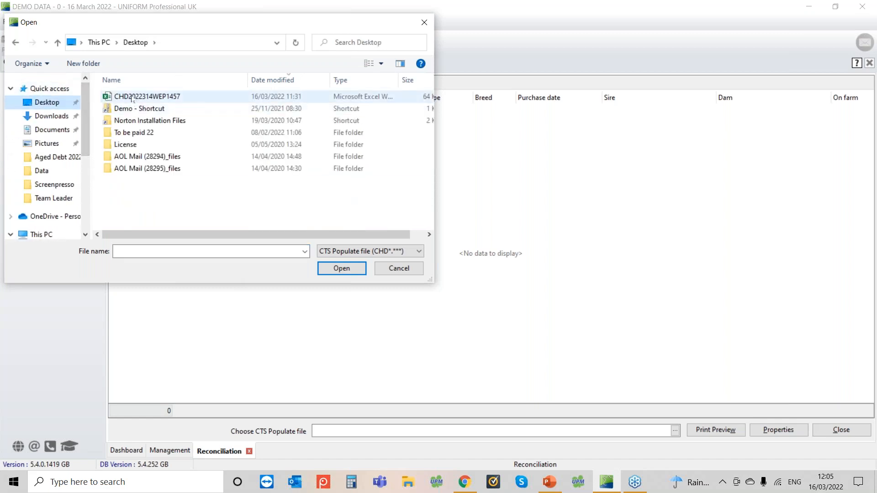
Load the CHD2022314WEP1457 CTS file from the Desktop into Reconciliation.
{"action": "left_click", "coordinate": [146, 96]}
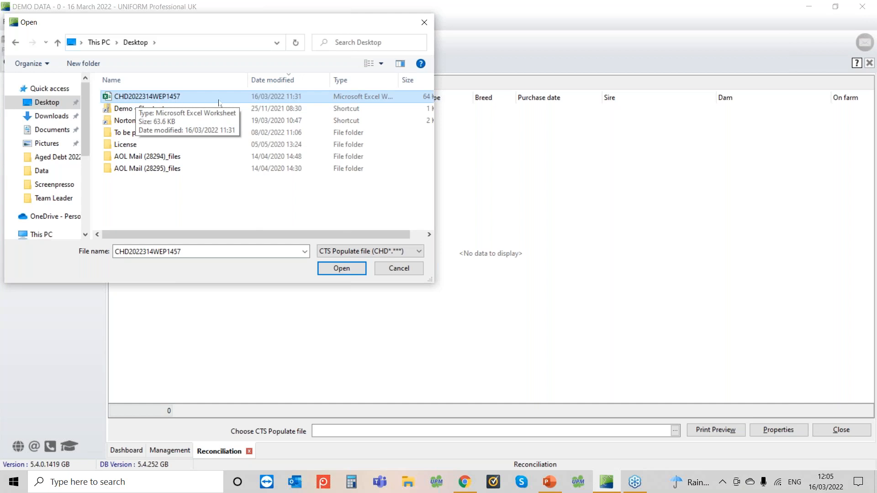
{"action": "mouse_move", "coordinate": [211, 262]}
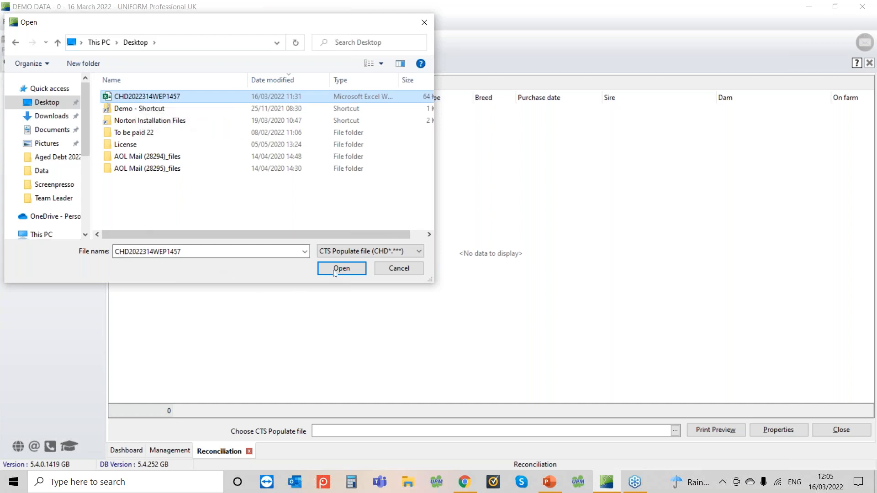
{"action": "left_click", "coordinate": [341, 269]}
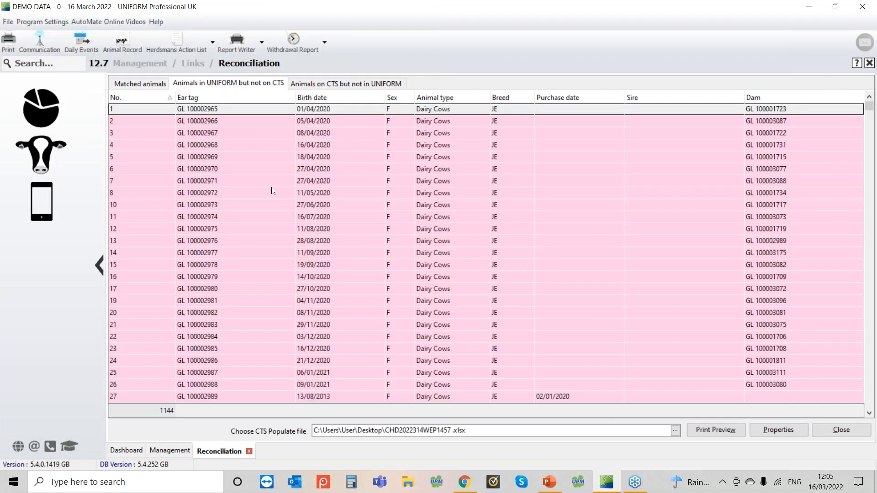
{"action": "mouse_move", "coordinate": [209, 363]}
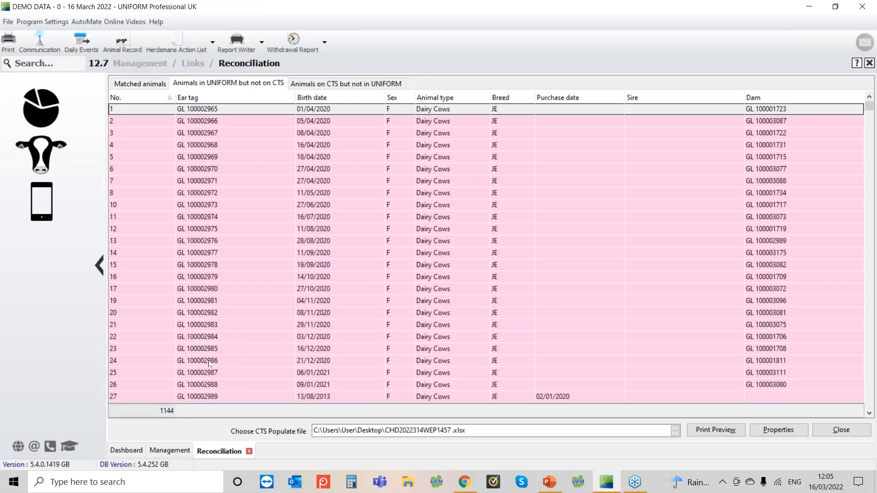
{"action": "mouse_move", "coordinate": [211, 259]}
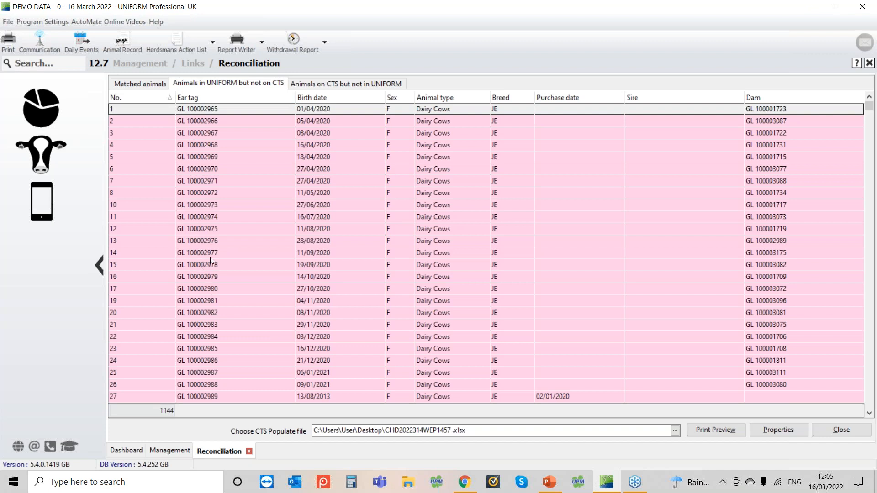
Check the empty Matched animals comparison, then return to the 1144 UNIFORM-only animals list.
{"action": "left_click", "coordinate": [139, 84]}
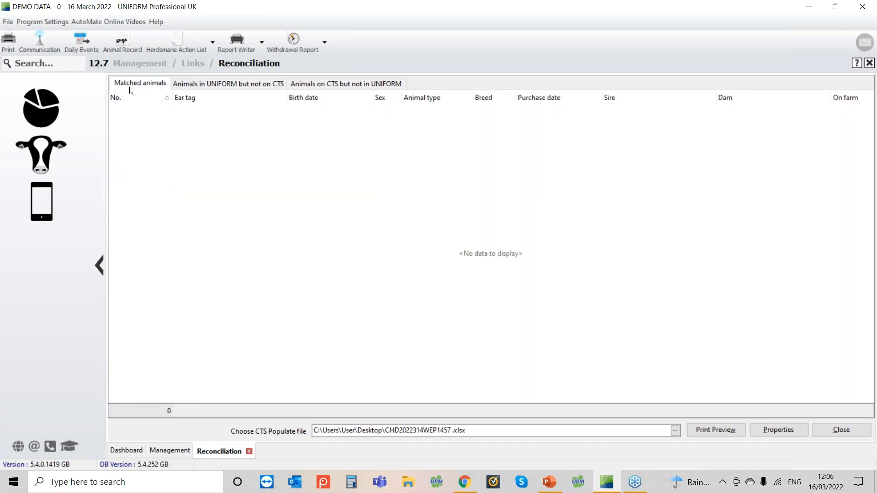
{"action": "mouse_move", "coordinate": [211, 257]}
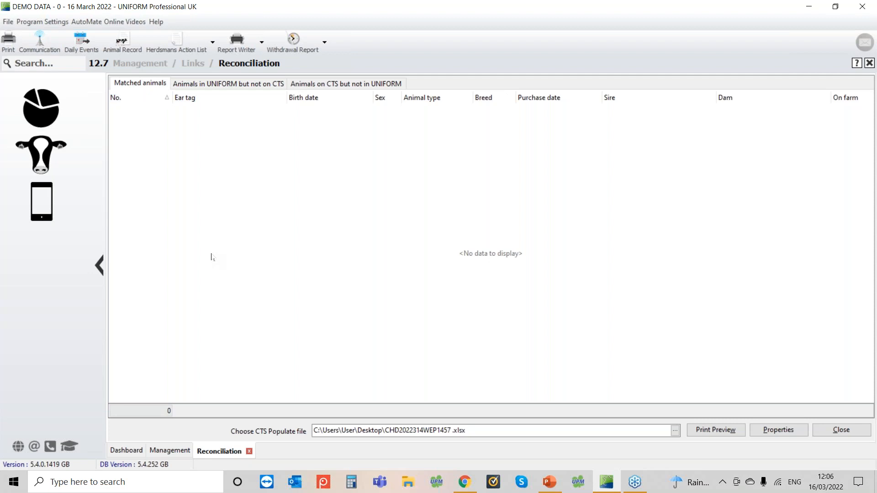
{"action": "mouse_move", "coordinate": [217, 218]}
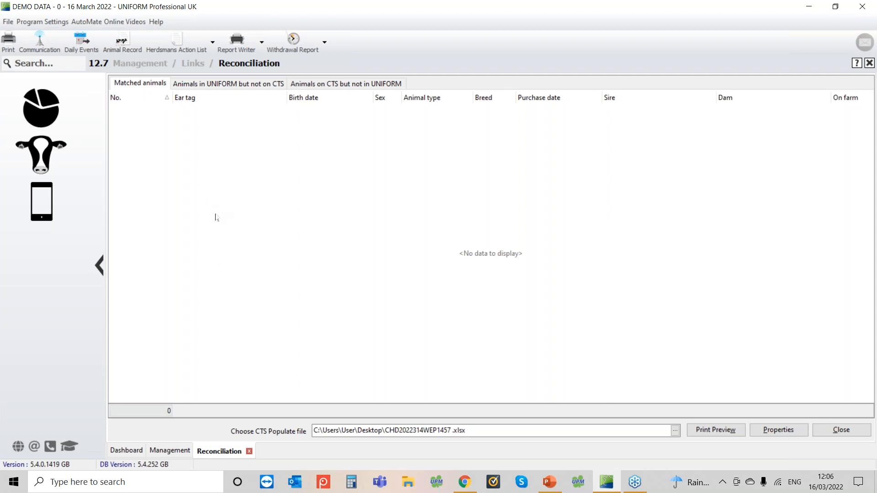
{"action": "mouse_move", "coordinate": [197, 153]}
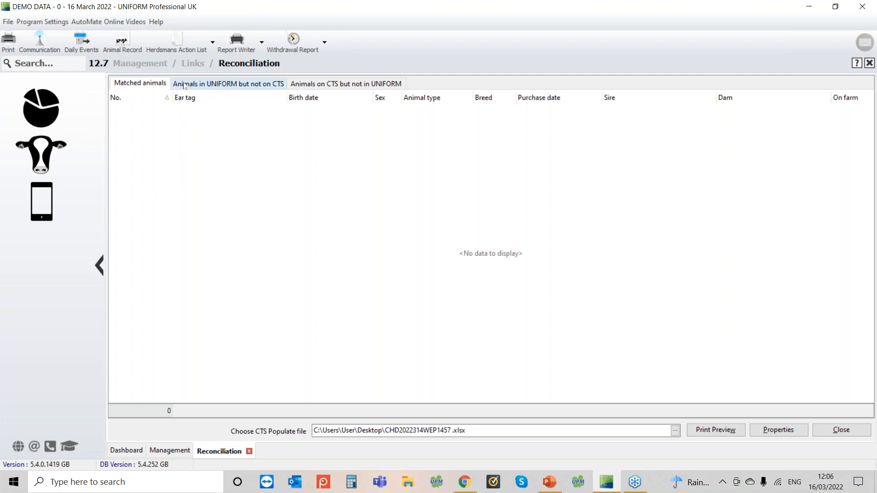
{"action": "left_click", "coordinate": [227, 83]}
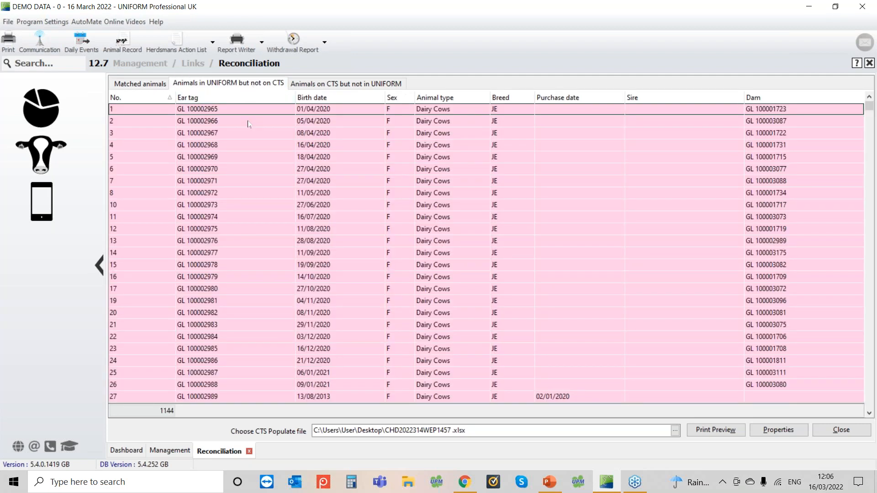
{"action": "mouse_move", "coordinate": [283, 246]}
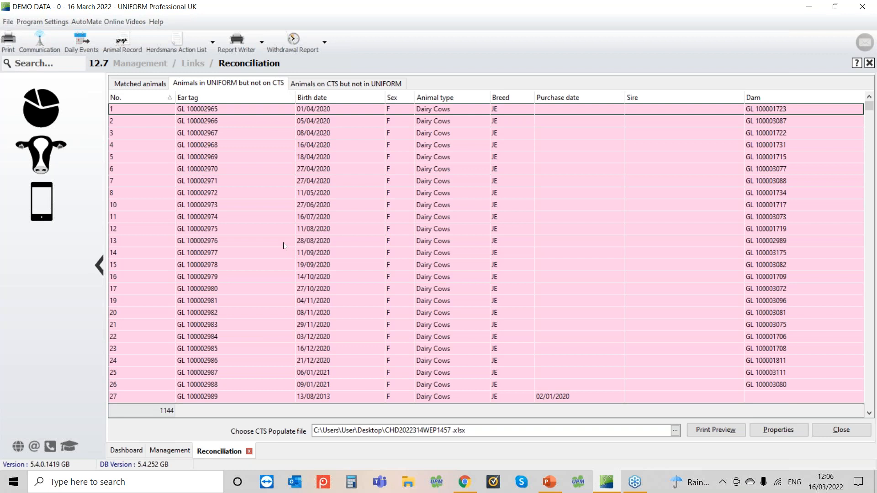
{"action": "mouse_move", "coordinate": [218, 183]}
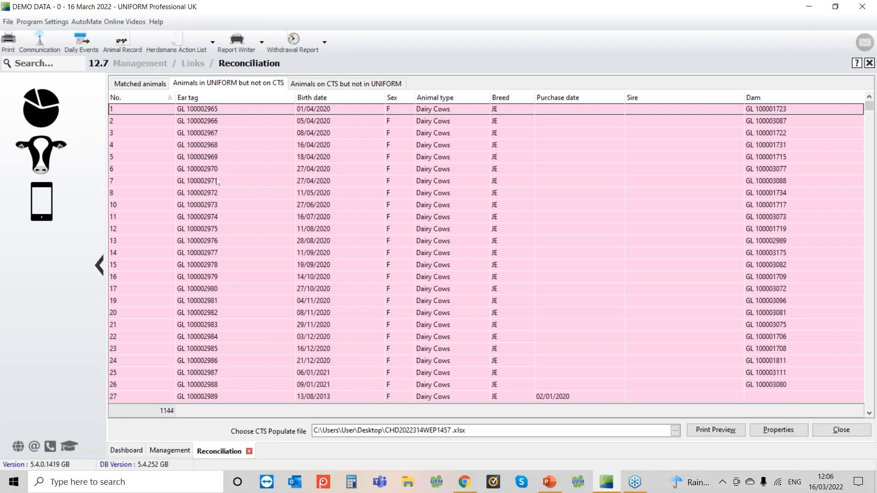
{"action": "mouse_move", "coordinate": [248, 193]}
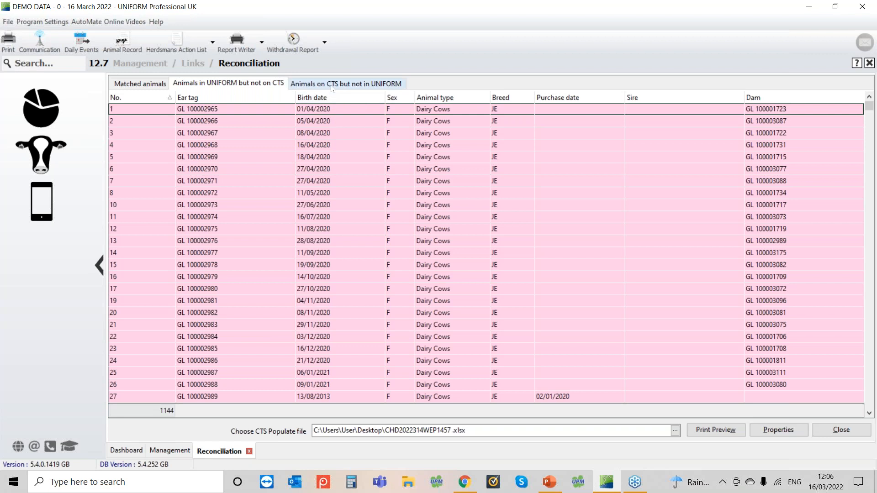
{"action": "left_click", "coordinate": [345, 83]}
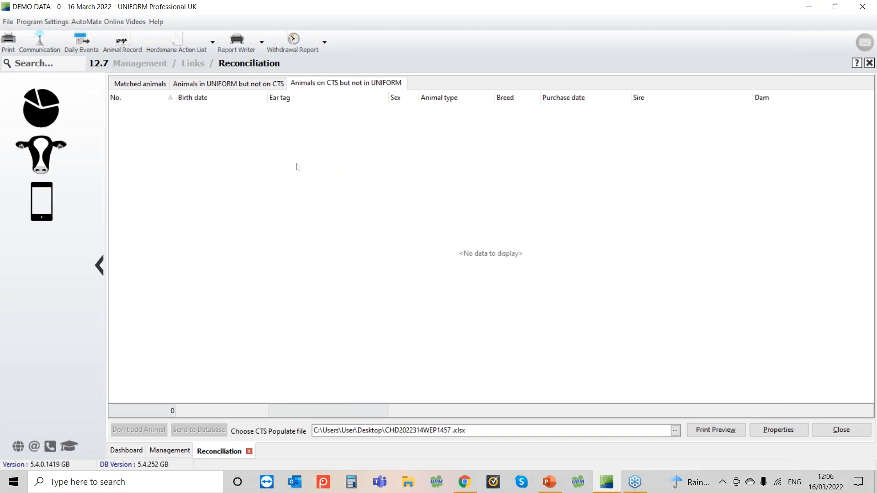
{"action": "mouse_move", "coordinate": [338, 199]}
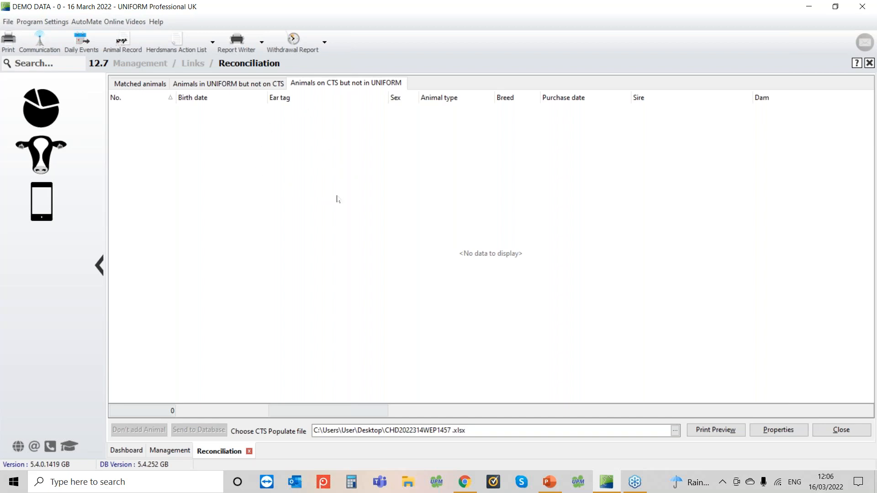
{"action": "mouse_move", "coordinate": [136, 121]}
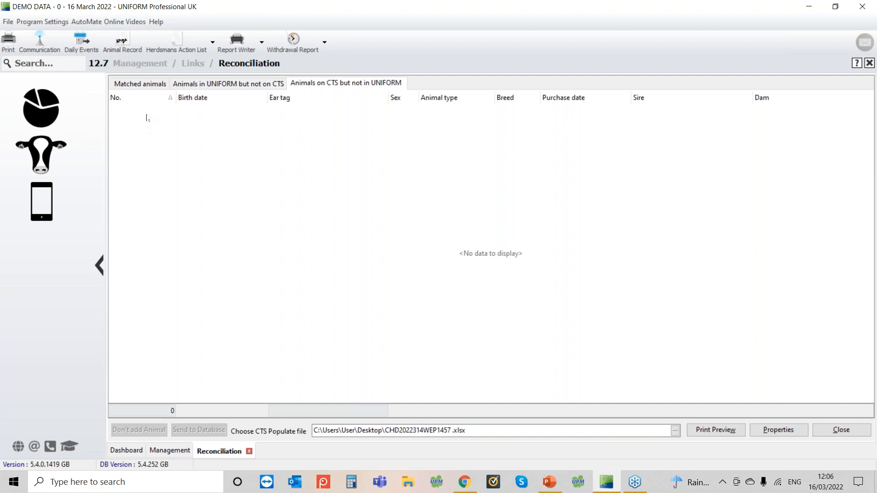
{"action": "mouse_move", "coordinate": [144, 132]}
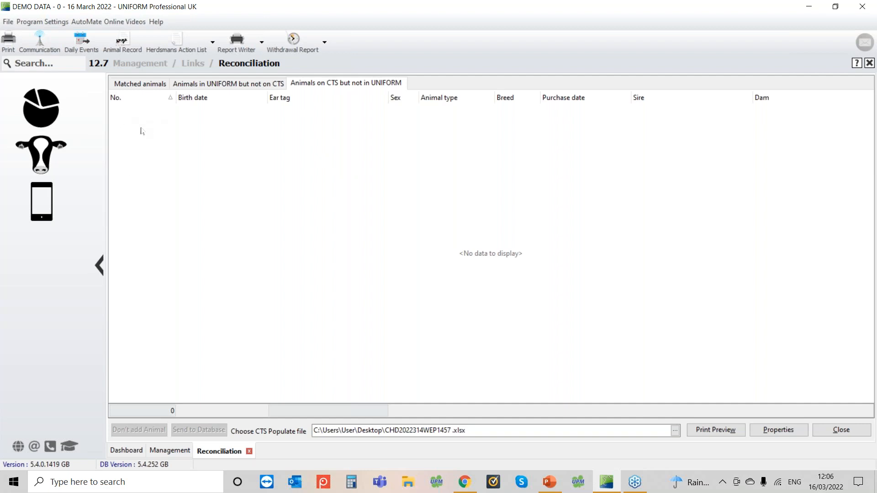
{"action": "mouse_move", "coordinate": [128, 287]}
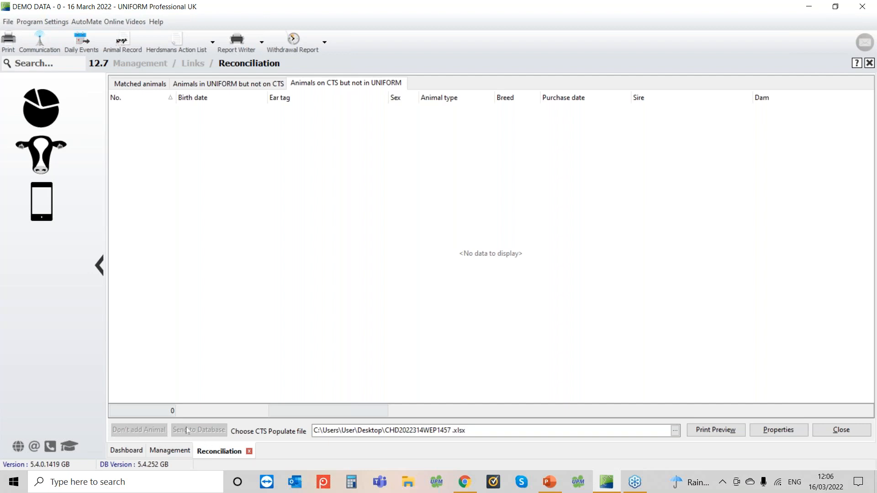
{"action": "mouse_move", "coordinate": [183, 433]}
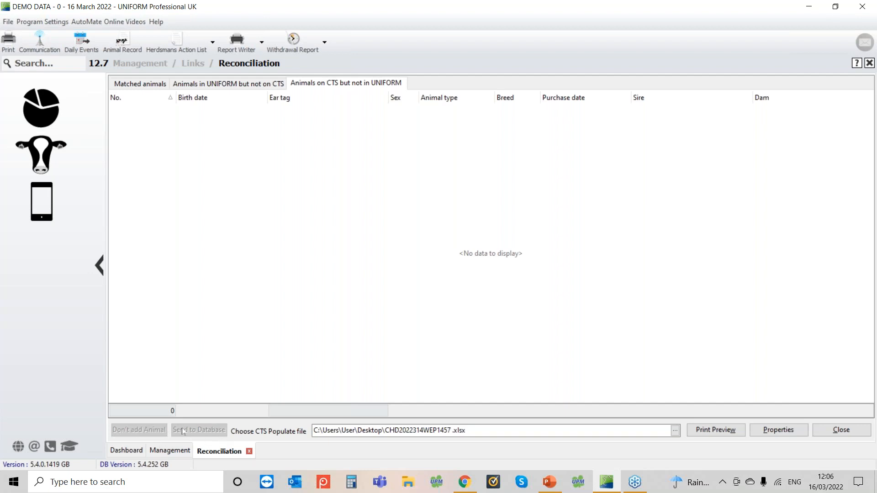
{"action": "mouse_move", "coordinate": [135, 163]}
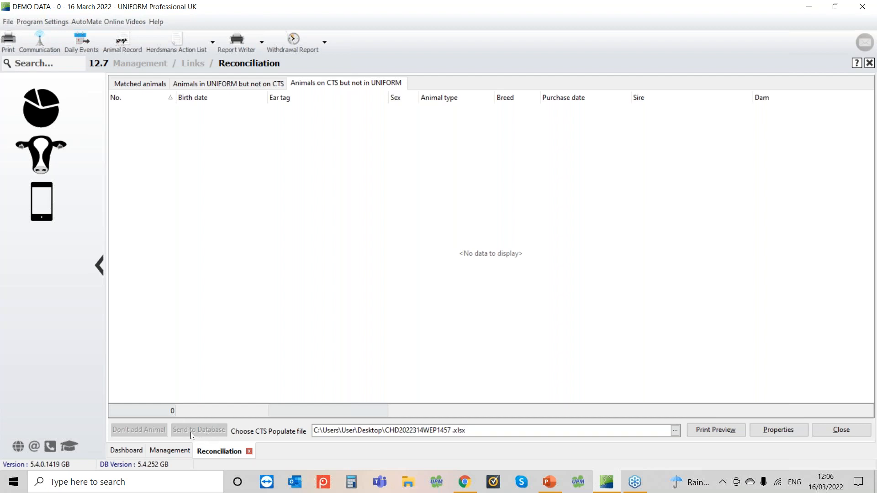
{"action": "mouse_move", "coordinate": [173, 193]}
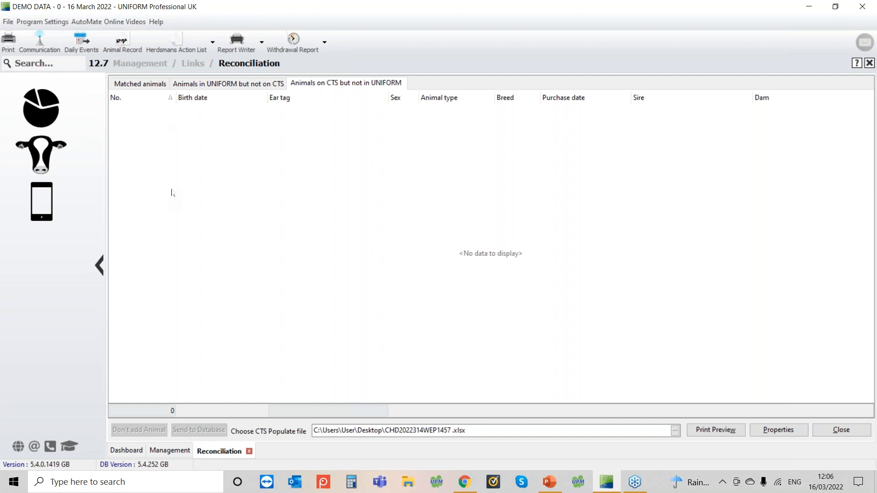
{"action": "mouse_move", "coordinate": [195, 224]}
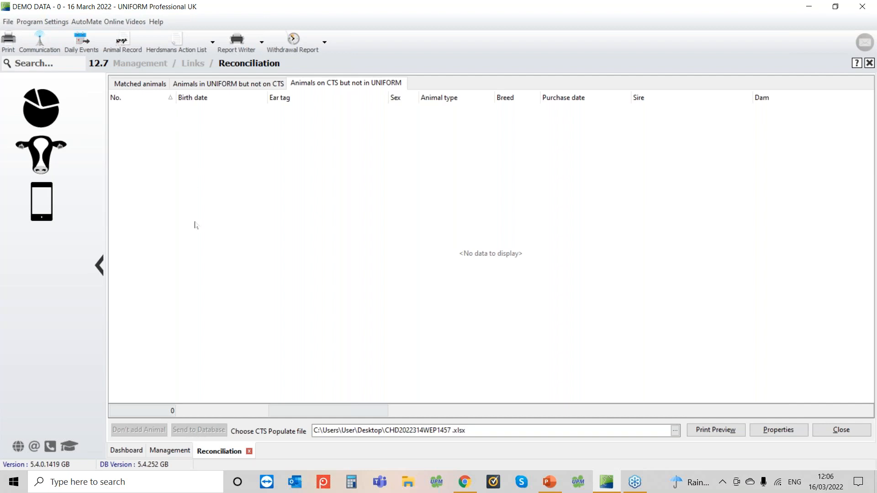
{"action": "mouse_move", "coordinate": [209, 197]}
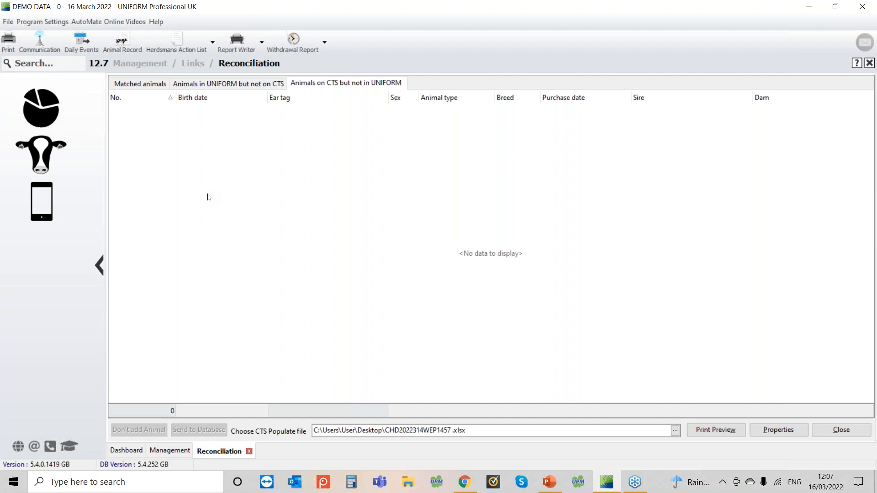
{"action": "left_click", "coordinate": [228, 84]}
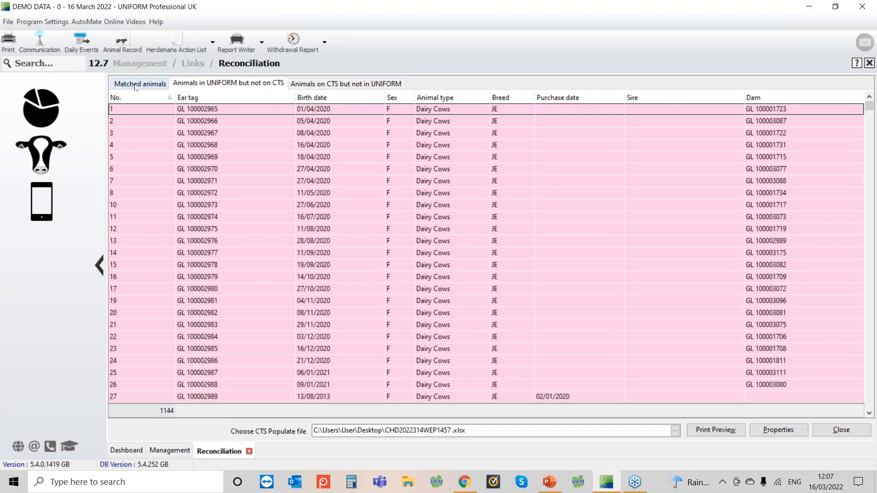
Show the Matched animals comparison, which has no data.
{"action": "left_click", "coordinate": [139, 83]}
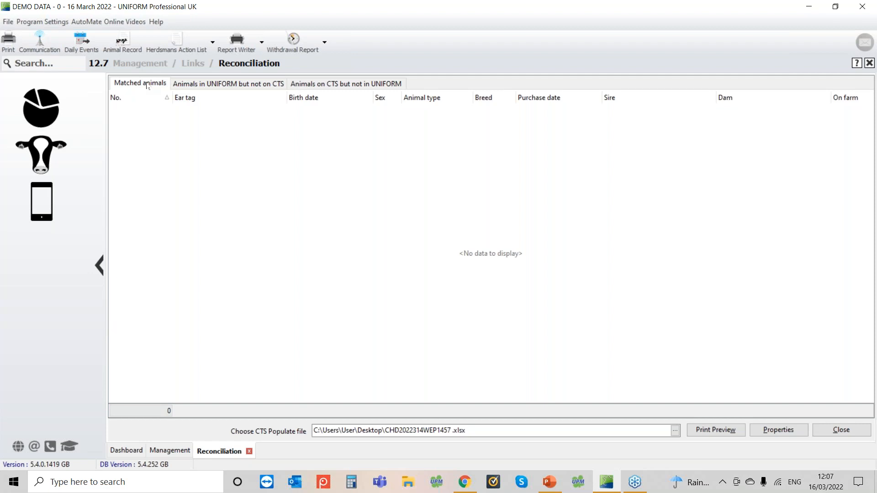
{"action": "mouse_move", "coordinate": [319, 118]}
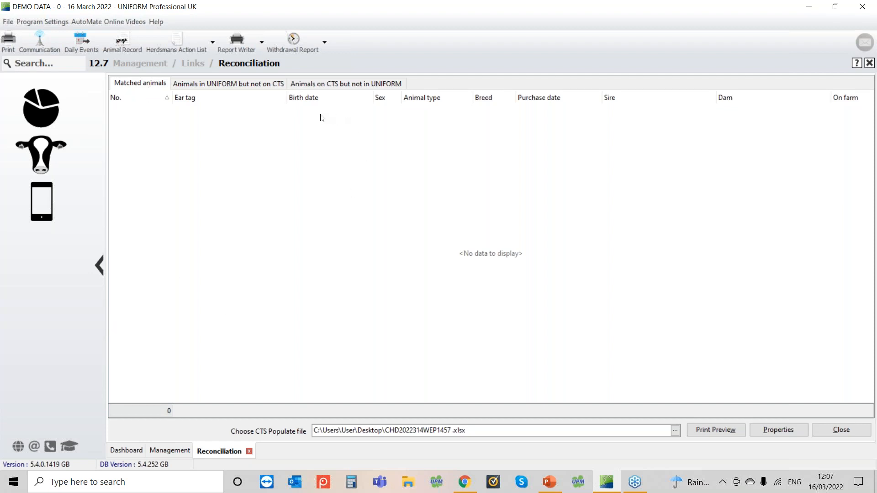
{"action": "mouse_move", "coordinate": [318, 124]}
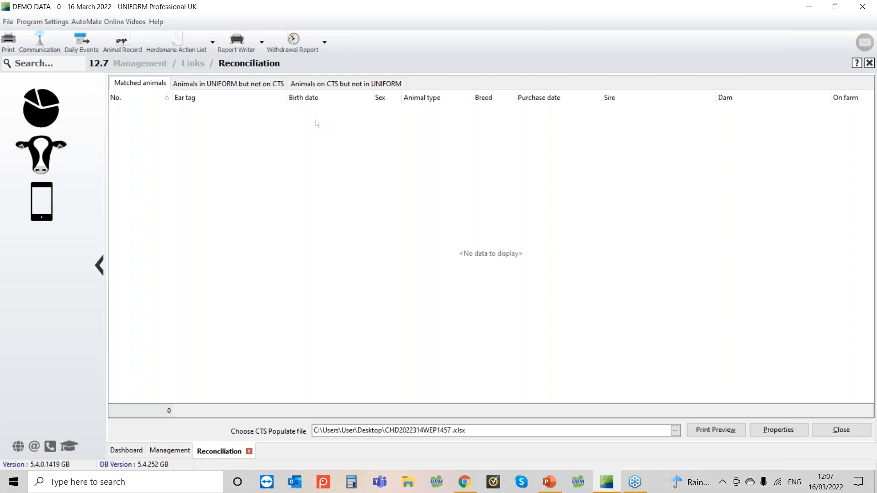
Return to the list of 1144 animals in UNIFORM but not on CTS.
{"action": "left_click", "coordinate": [228, 83]}
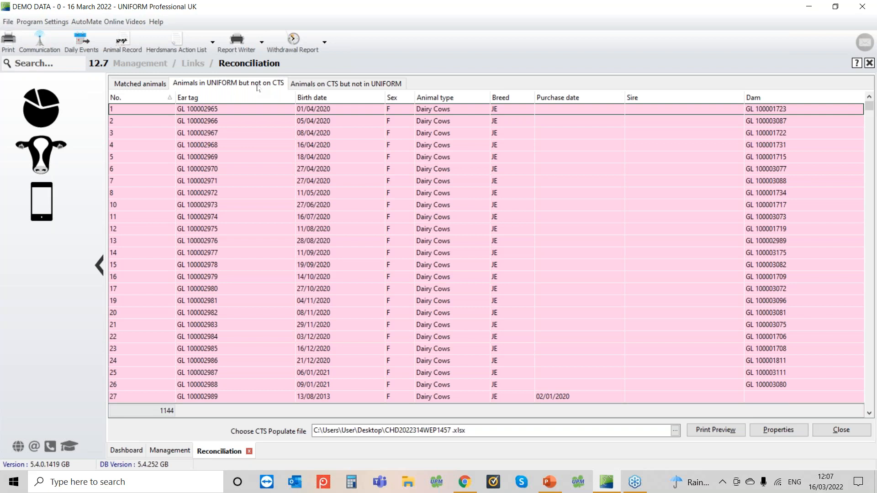
{"action": "mouse_move", "coordinate": [711, 121]}
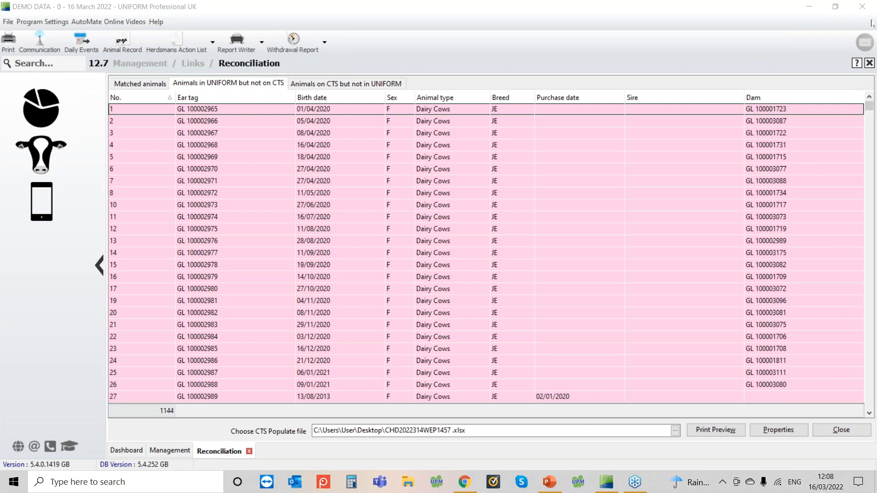
{"action": "mouse_move", "coordinate": [375, 283]}
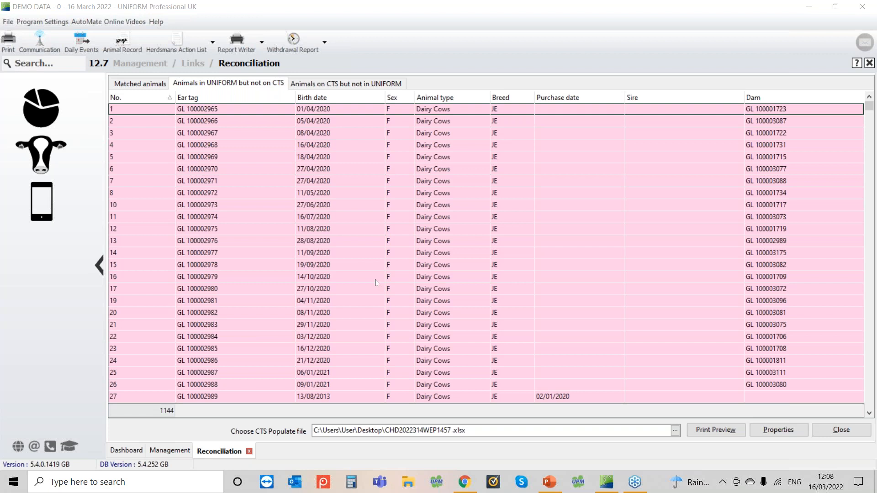